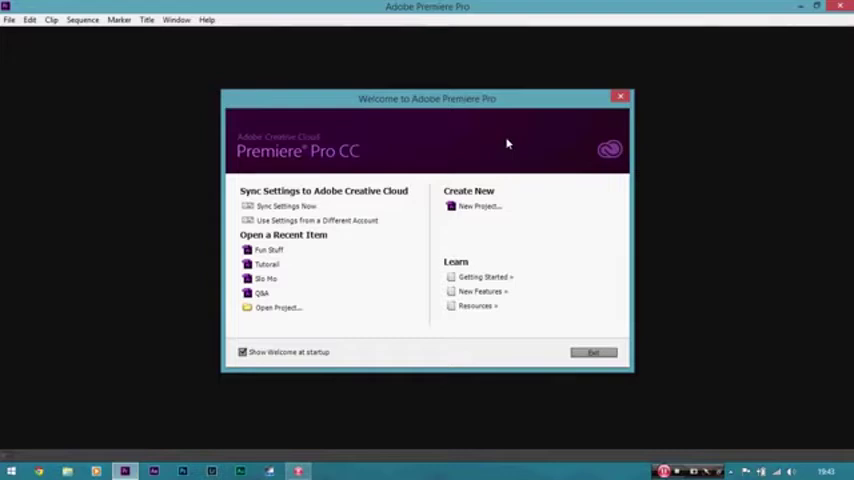
mouse_move(400, 172)
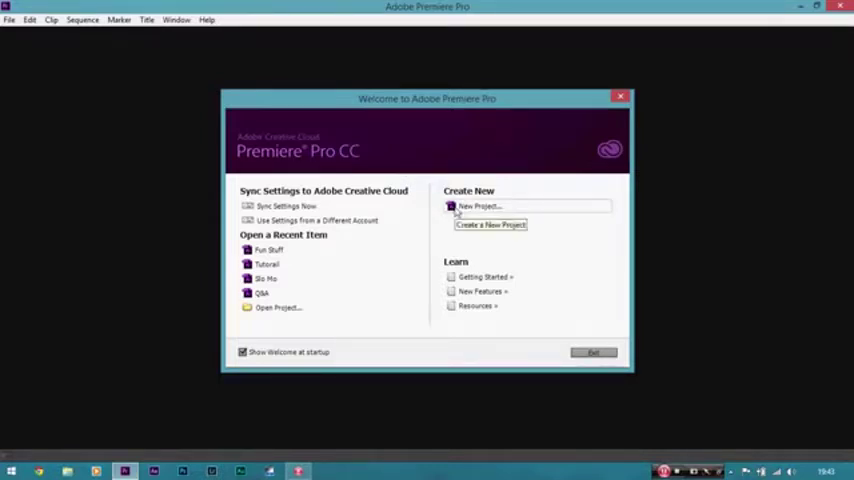
Step: Create a new project named Fuse Stuff, keeping the default name and location
left_click(480, 206)
type("Fun Stuff")
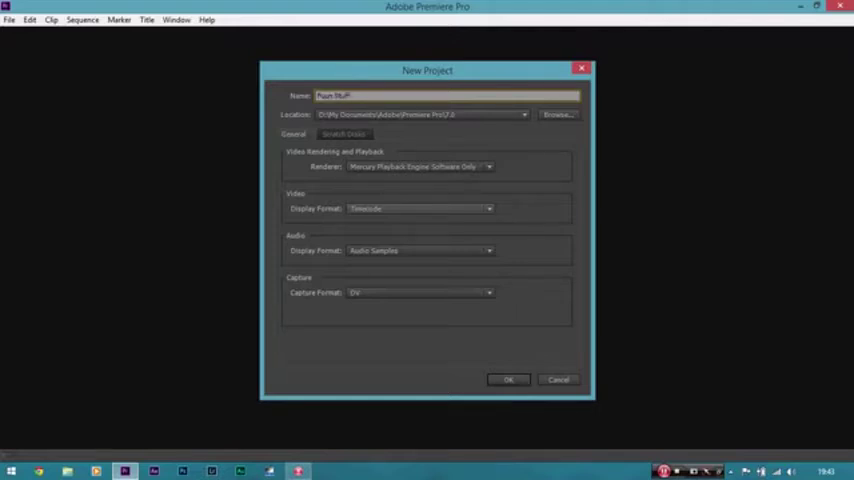
left_click(508, 380)
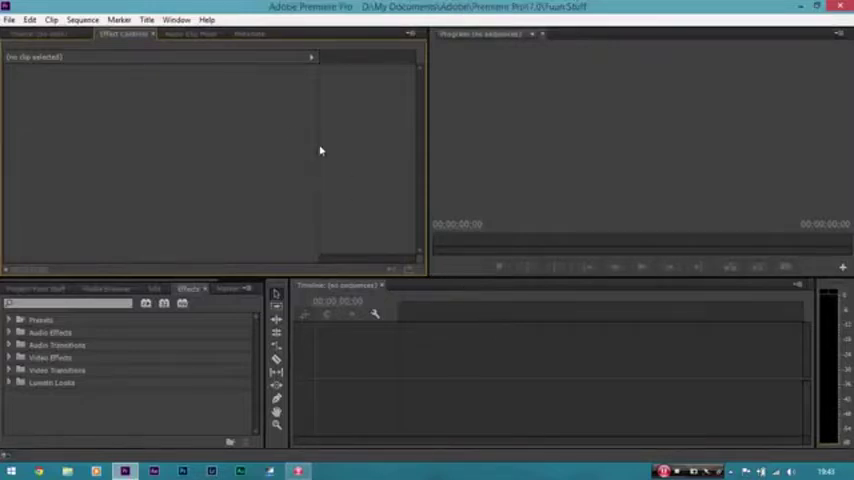
mouse_move(354, 204)
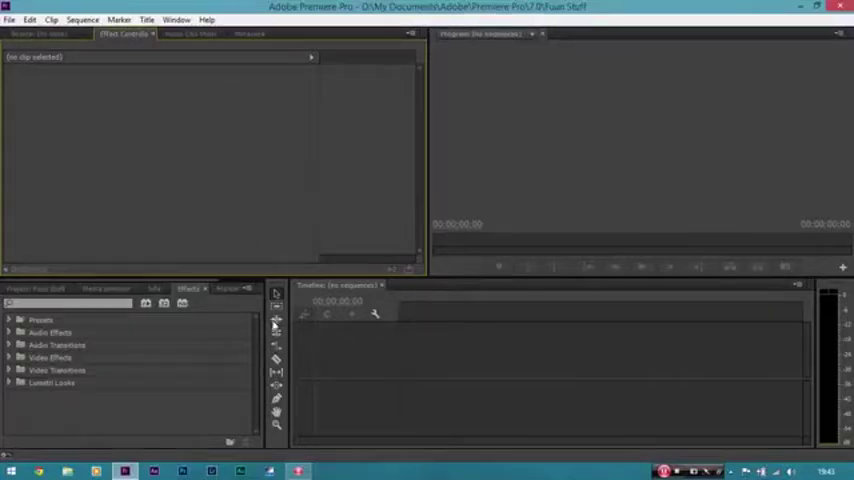
Step: Show the File > New submenu of items that can be created
left_click(10, 18)
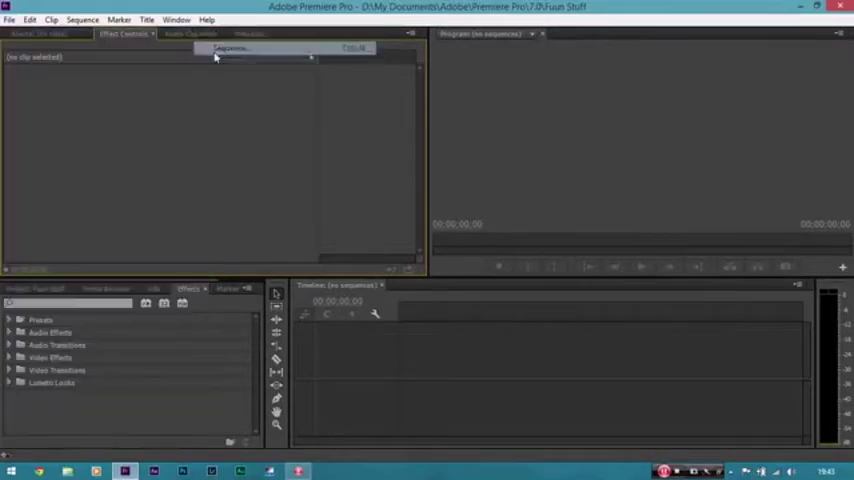
Step: Start a new sequence and browse the Digital SLR 1080p presets, choosing one to use
left_click(240, 52)
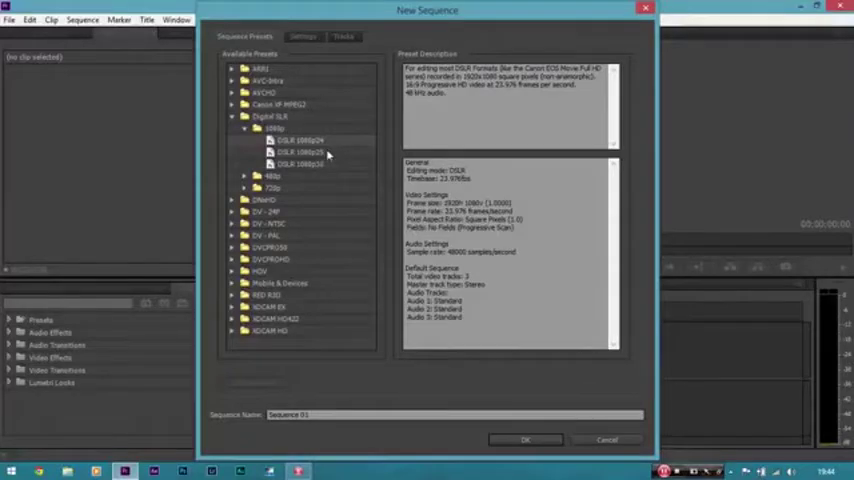
mouse_move(304, 172)
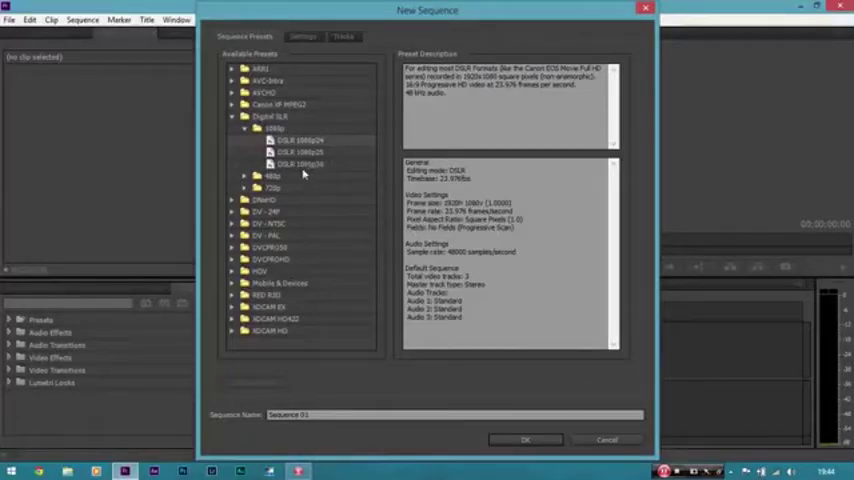
left_click(300, 140)
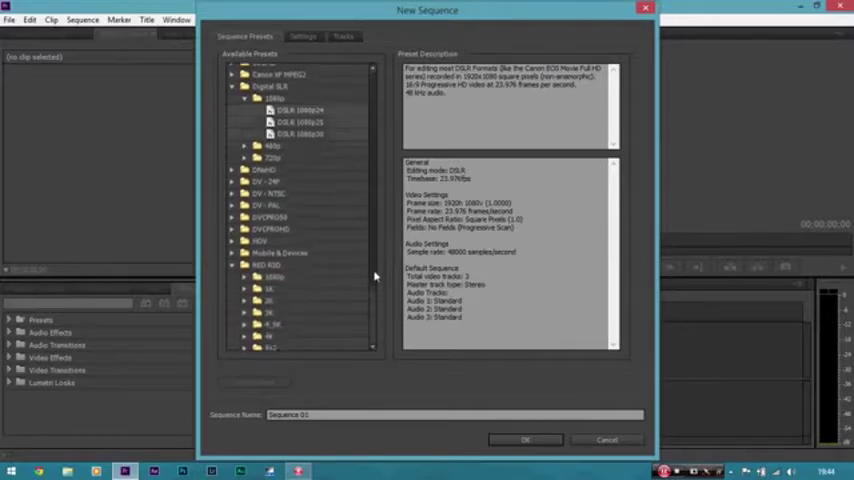
scroll("down", 3)
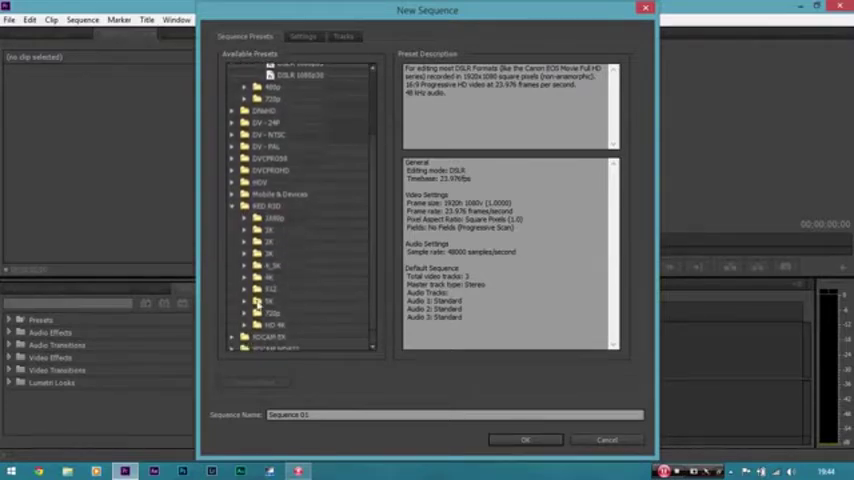
left_click(246, 300)
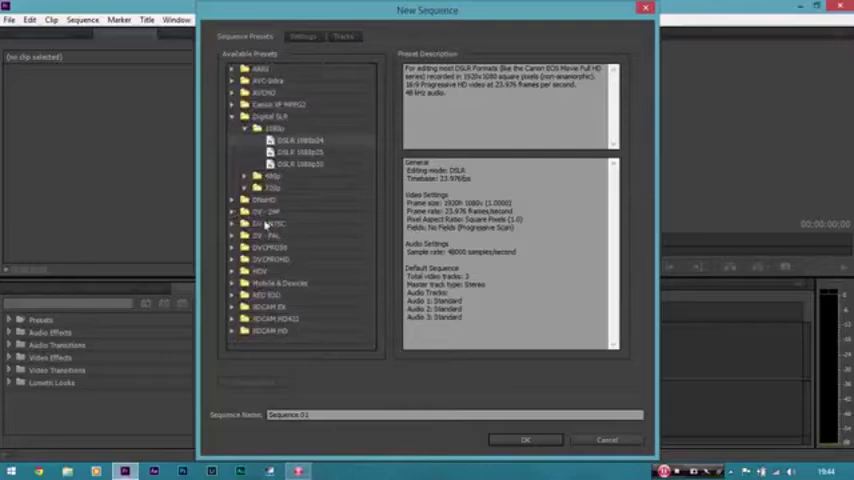
mouse_move(308, 288)
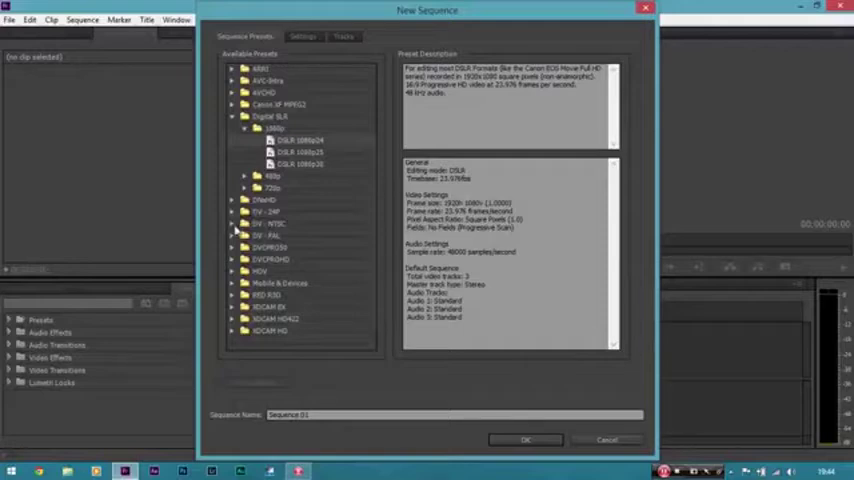
left_click(242, 224)
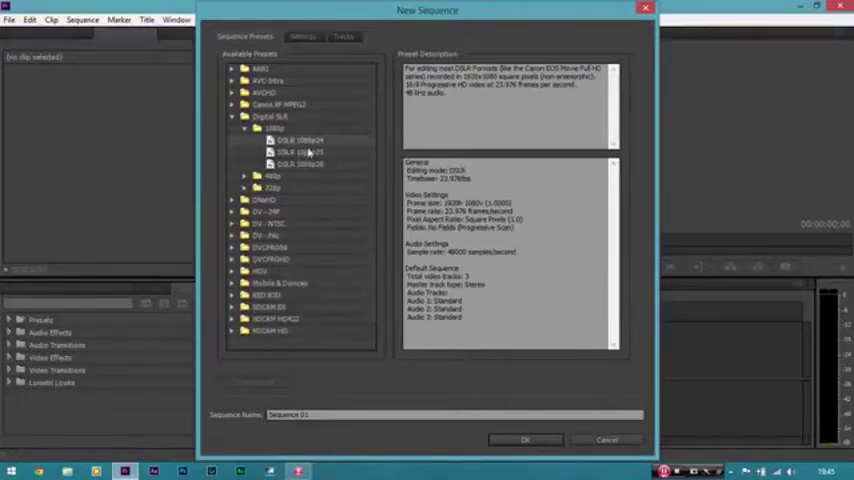
left_click(304, 36)
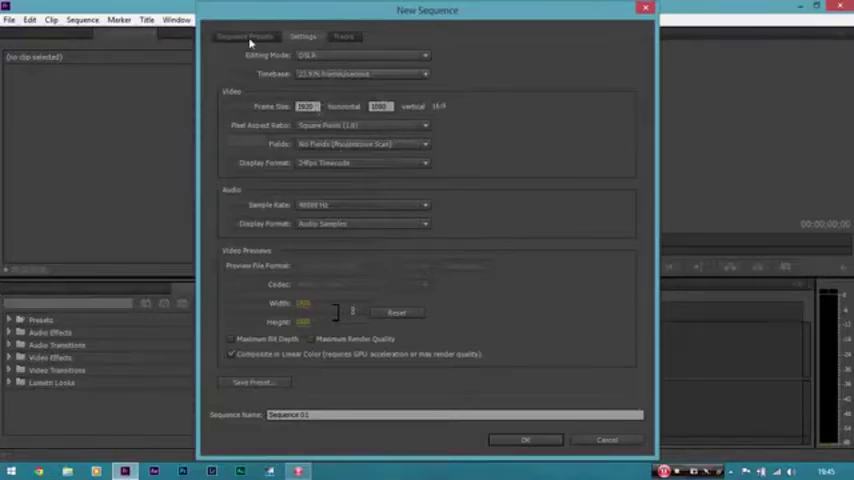
Step: Confirm the New Sequence dialog to create Sequence 01 in the timeline
left_click(524, 440)
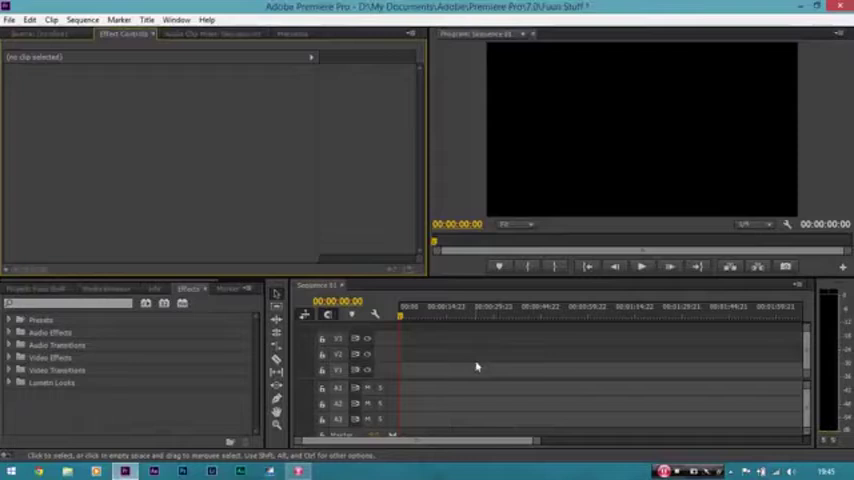
mouse_move(560, 124)
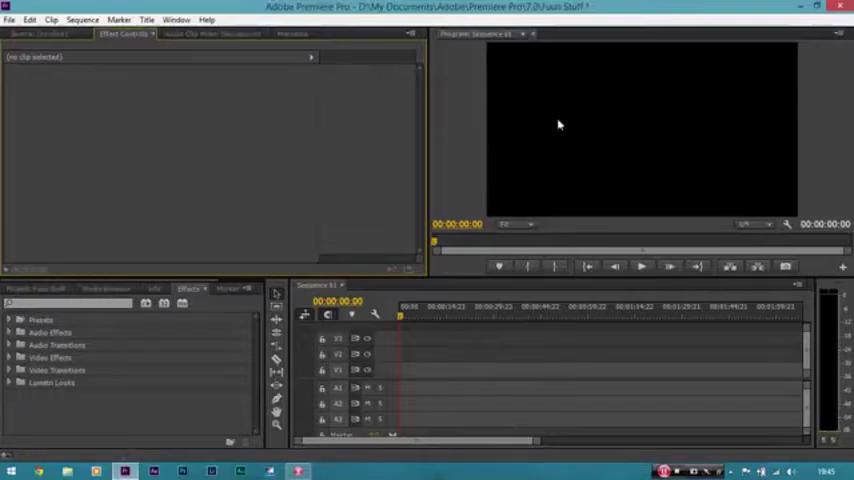
mouse_move(822, 144)
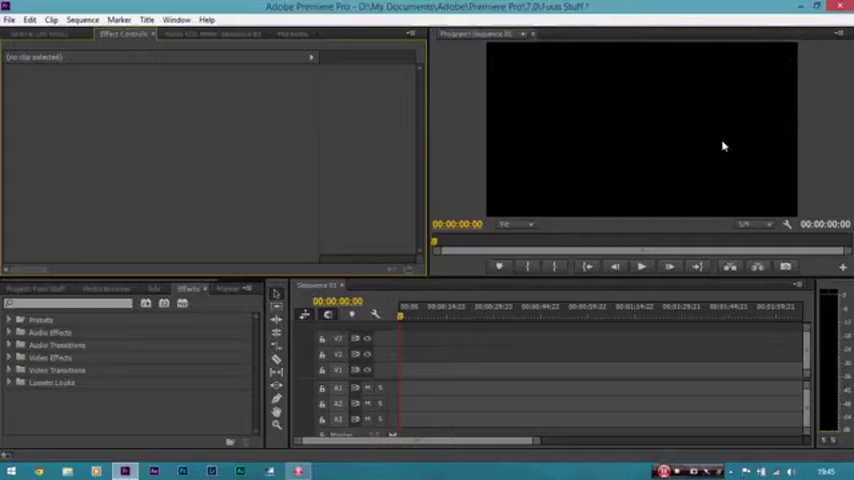
mouse_move(22, 288)
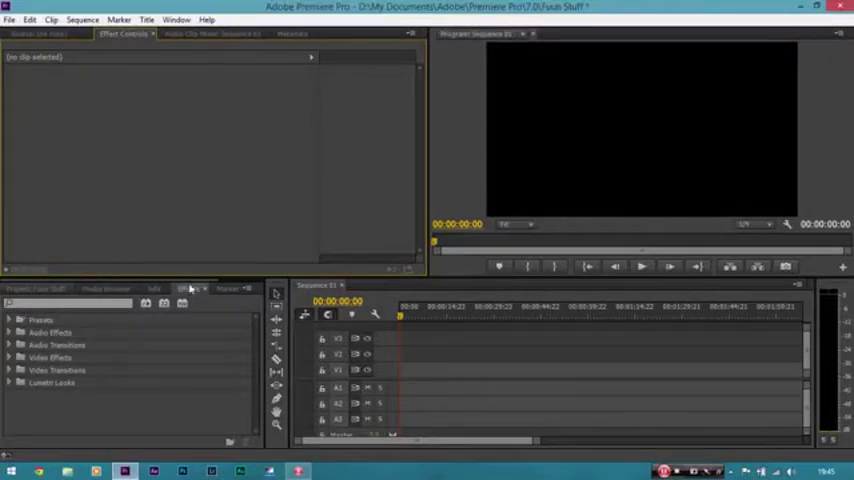
Step: Import the Bruges canal boat .MOV clip and place it on Sequence 01
left_click(36, 288)
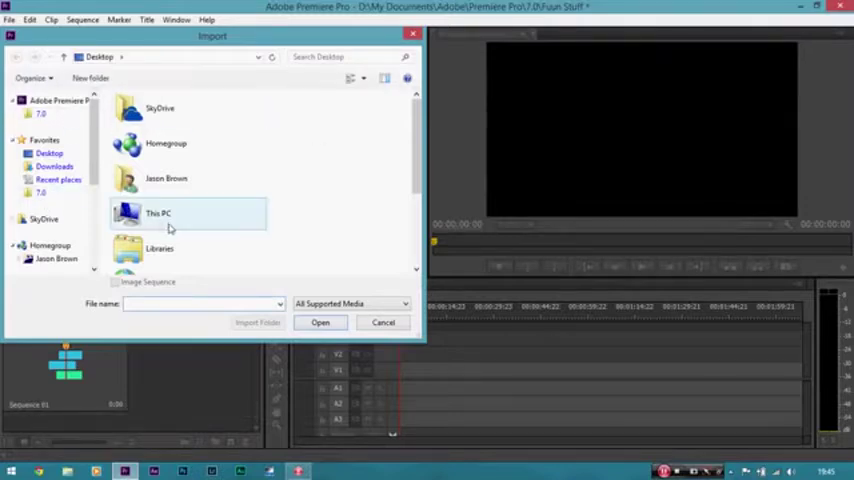
scroll("down", 3)
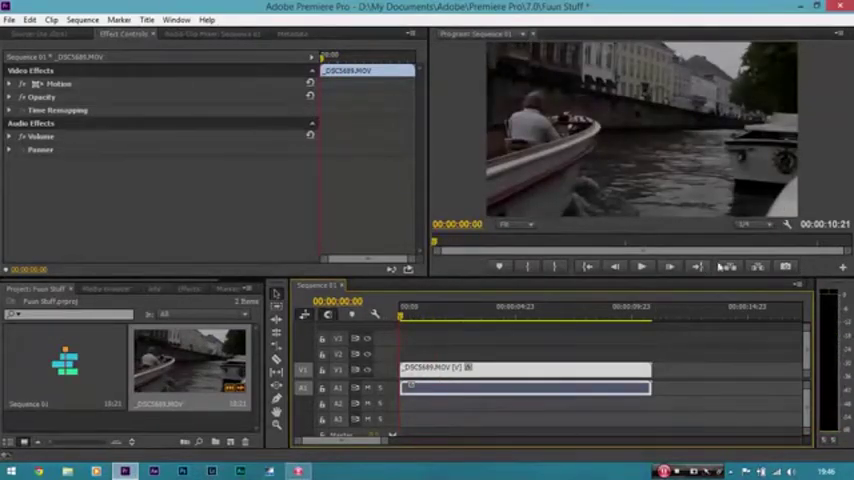
mouse_move(768, 224)
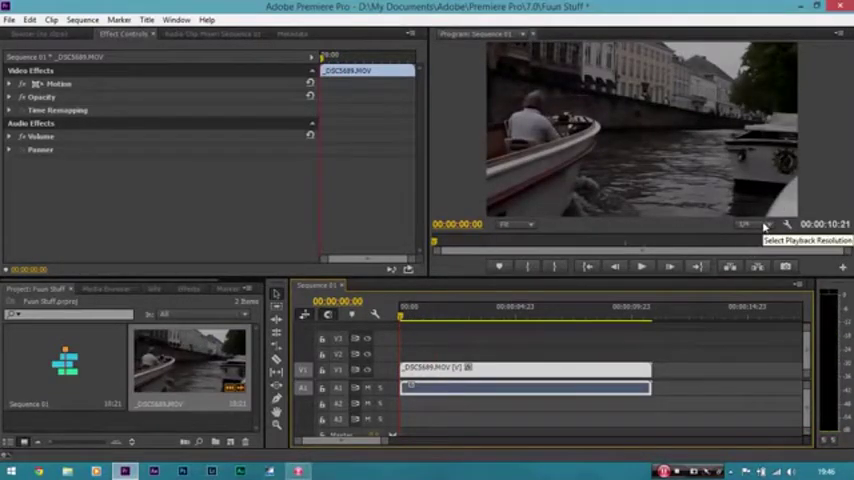
Step: Choose a preview playback resolution and play the sequence for about two seconds
left_click(748, 224)
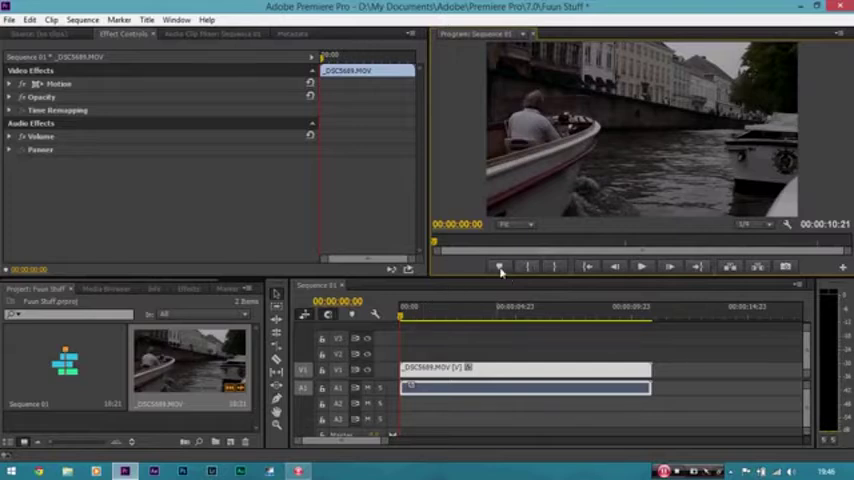
left_click(764, 224)
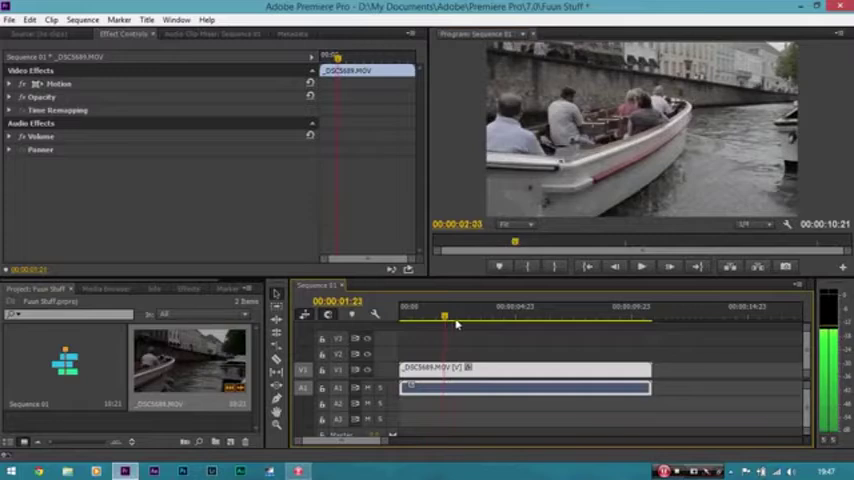
left_click(460, 320)
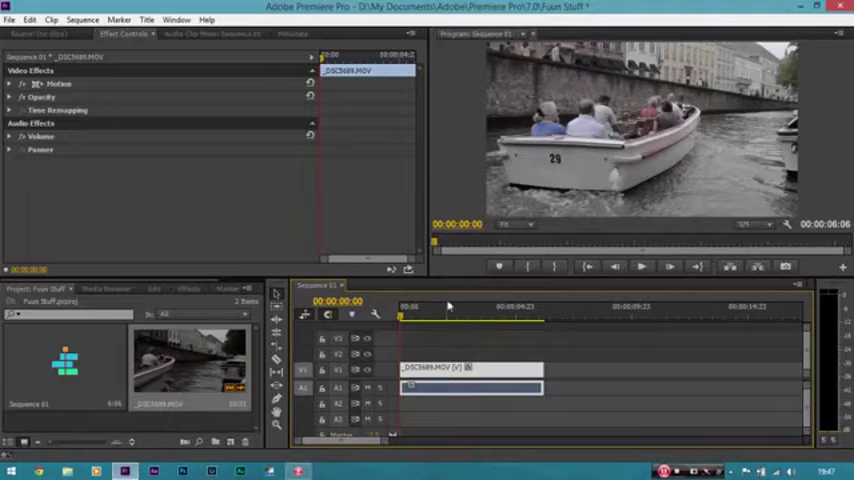
mouse_move(268, 228)
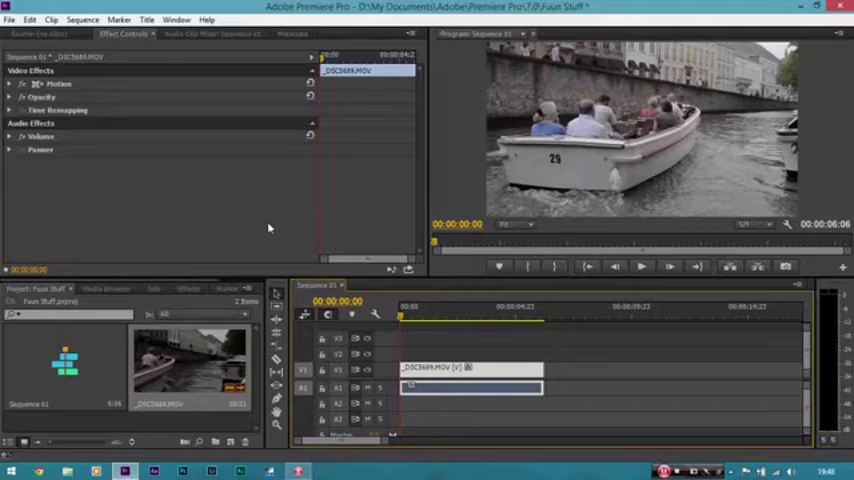
mouse_move(358, 196)
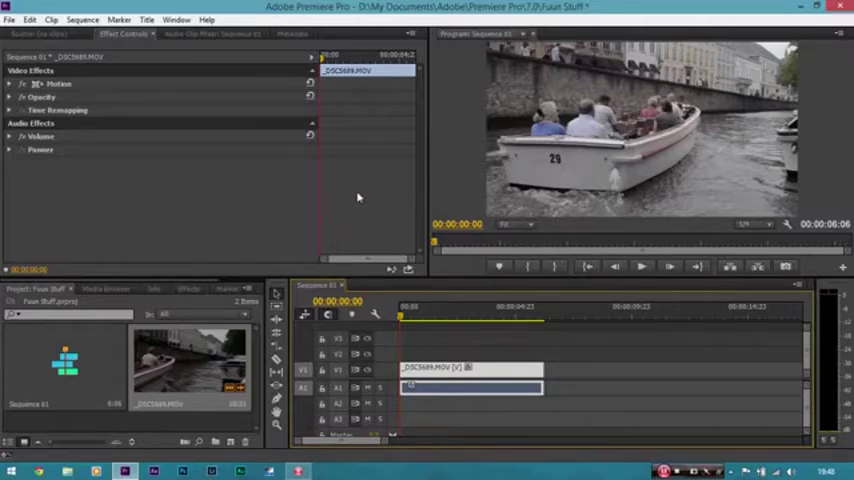
mouse_move(330, 238)
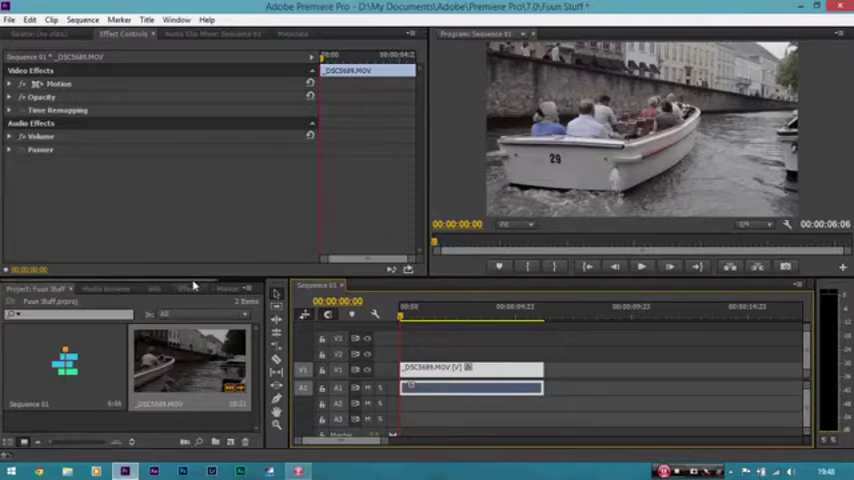
mouse_move(592, 188)
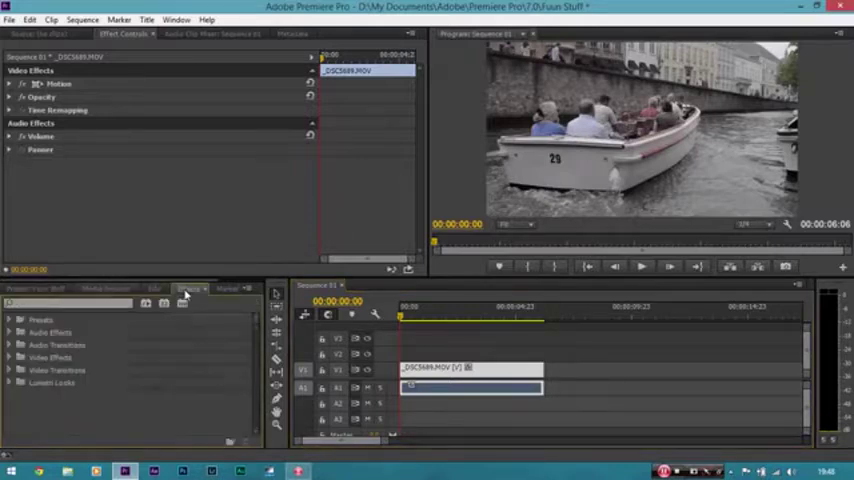
Step: Expand Video Effects and scroll to the Magic Bullet plug-ins to reach Colorista II
left_click(12, 356)
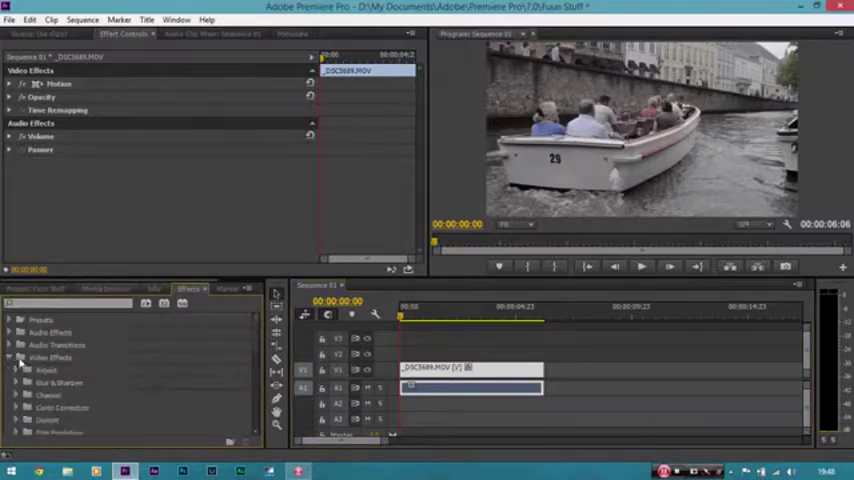
scroll("down", 3)
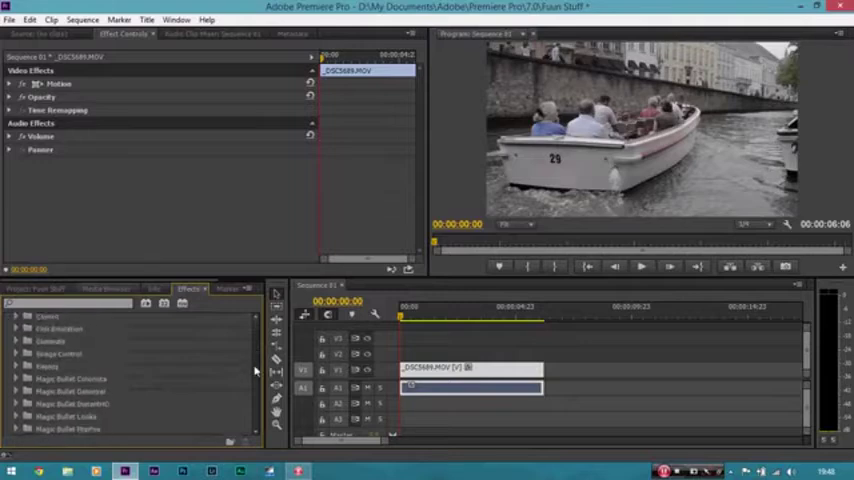
scroll("down", 3)
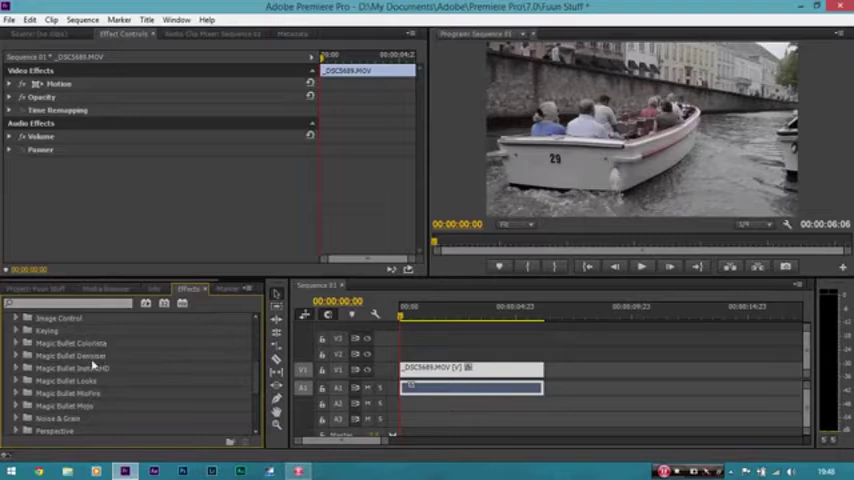
mouse_move(24, 344)
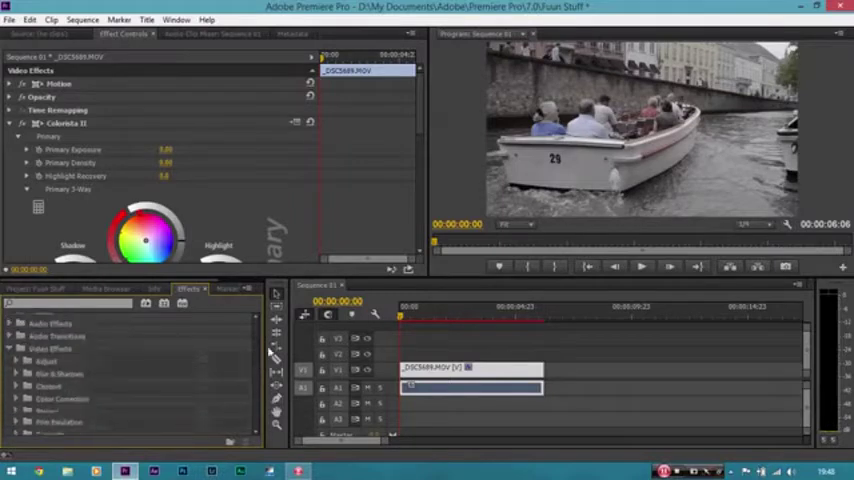
Step: Expand the Color Correction effects group and reveal Colorista II's Primary 3-Way wheels
left_click(18, 394)
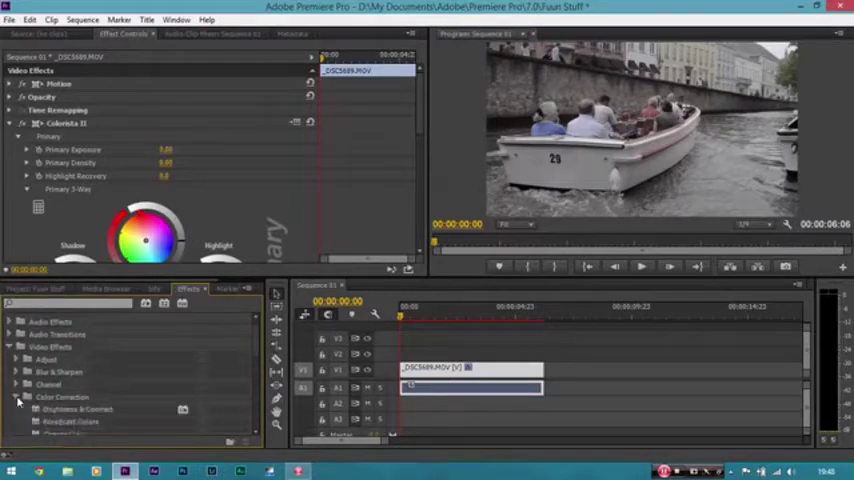
scroll("down", 3)
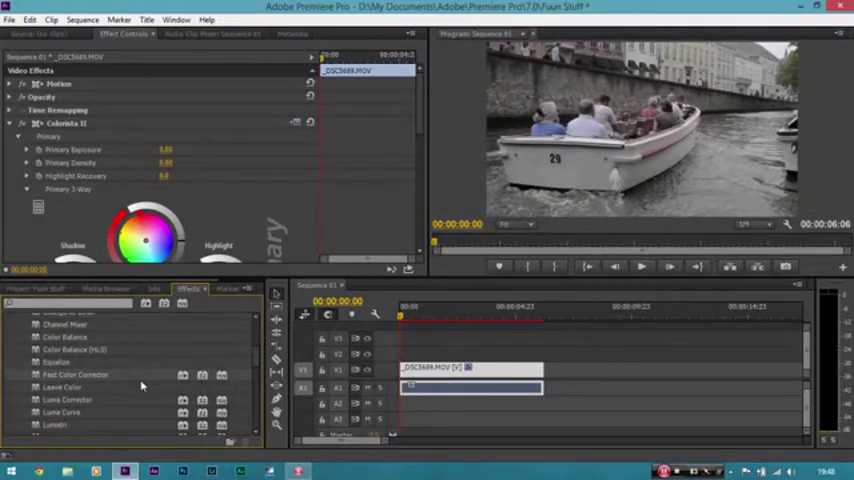
mouse_move(228, 360)
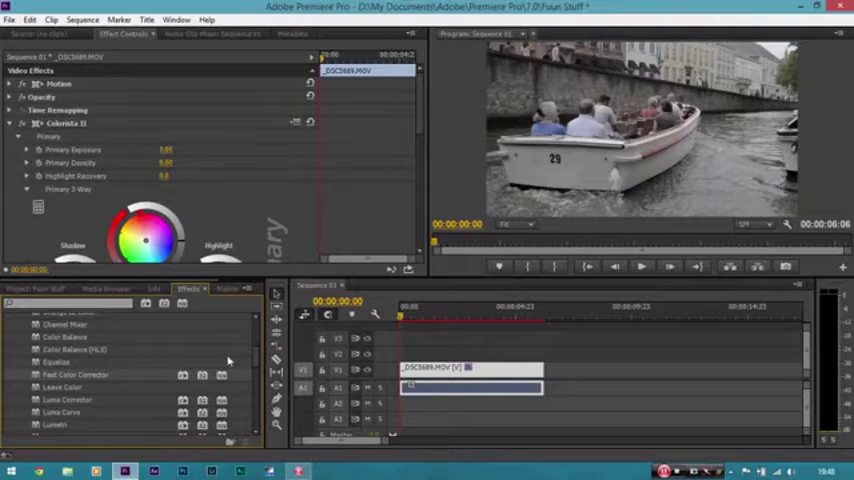
mouse_move(124, 376)
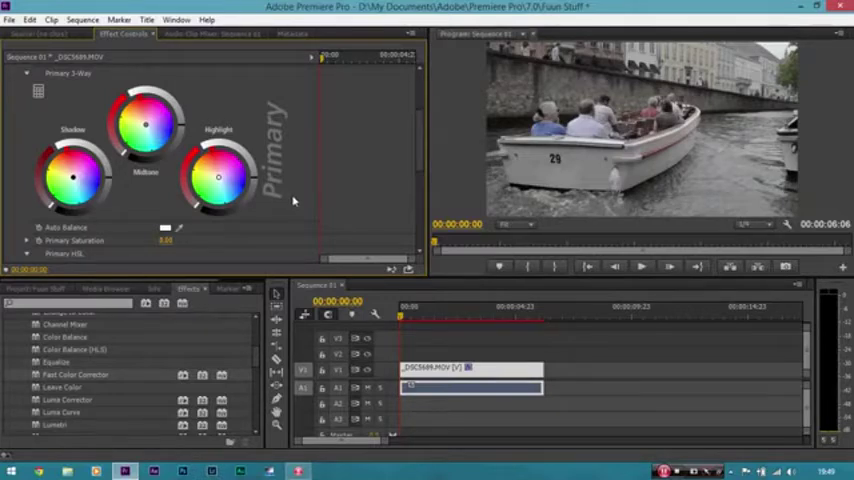
mouse_move(148, 186)
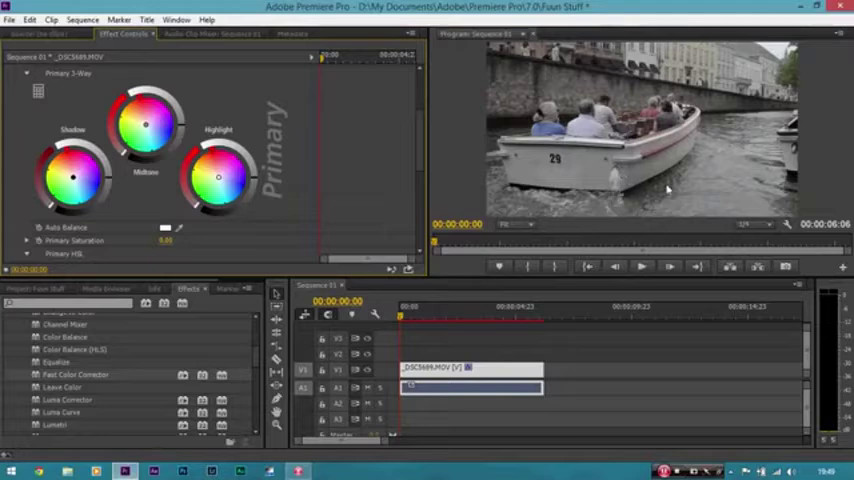
mouse_move(608, 176)
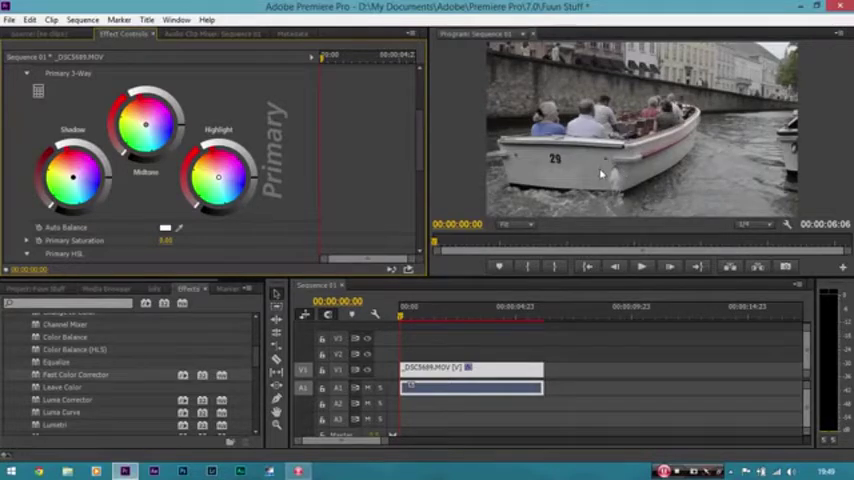
mouse_move(434, 124)
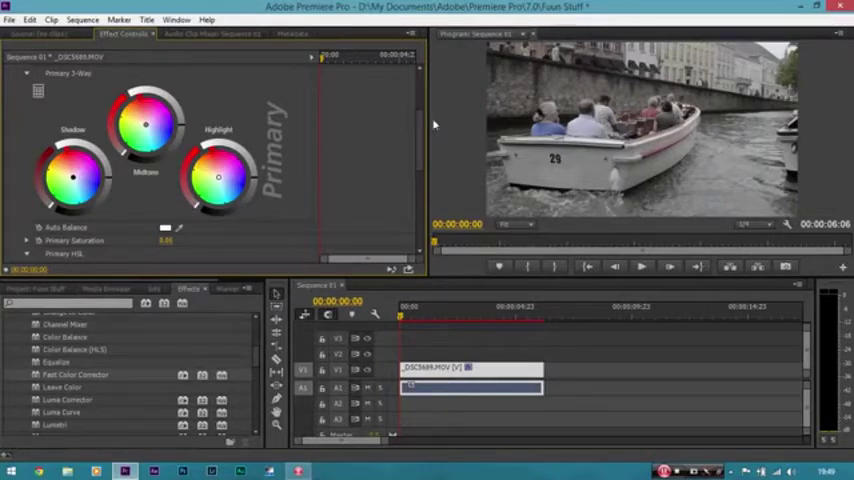
mouse_move(240, 92)
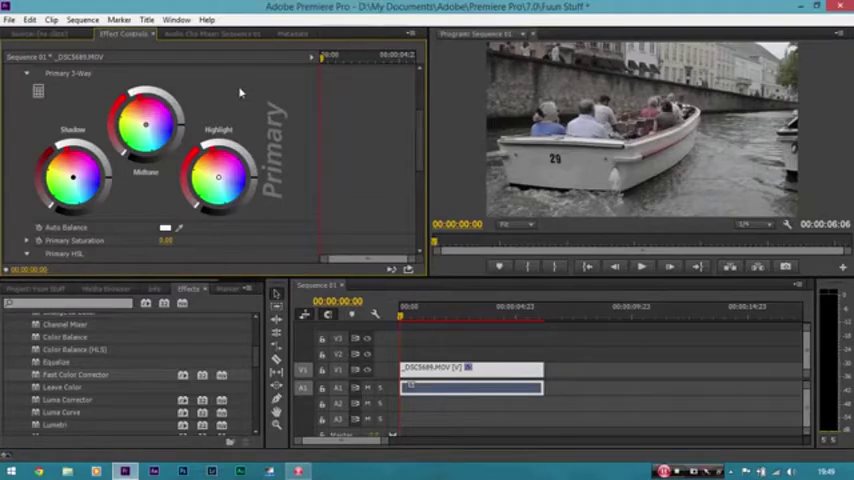
mouse_move(256, 96)
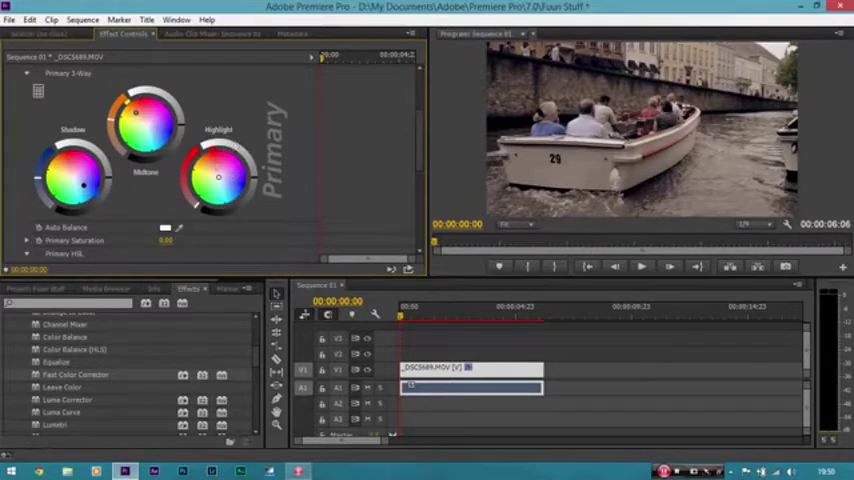
mouse_move(360, 152)
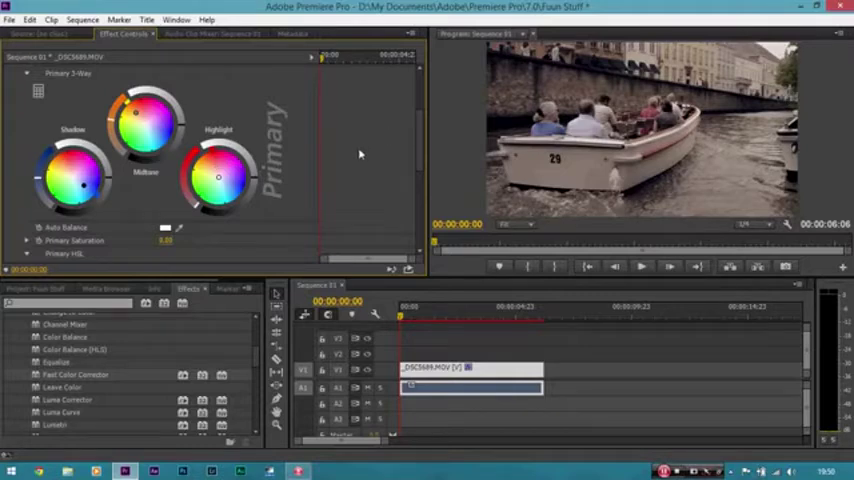
mouse_move(332, 148)
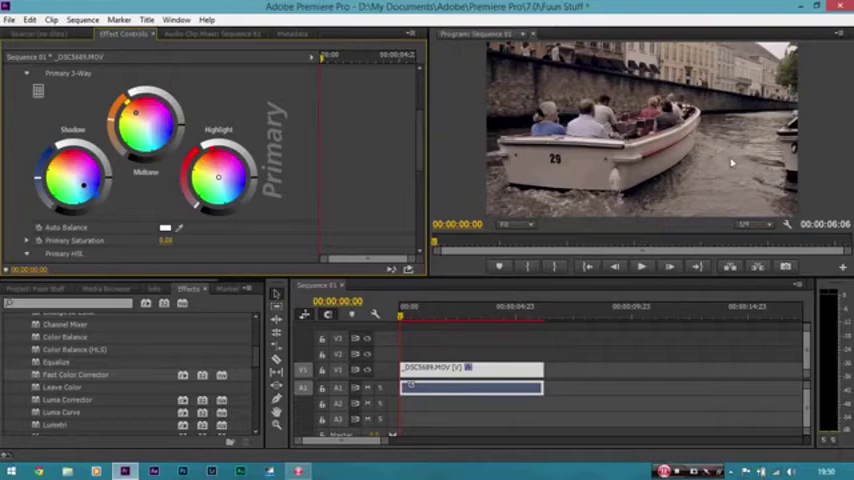
mouse_move(644, 90)
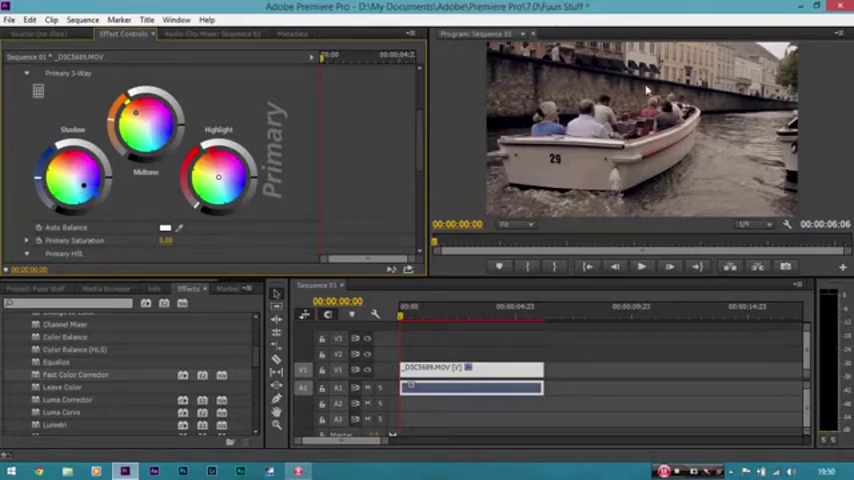
mouse_move(428, 132)
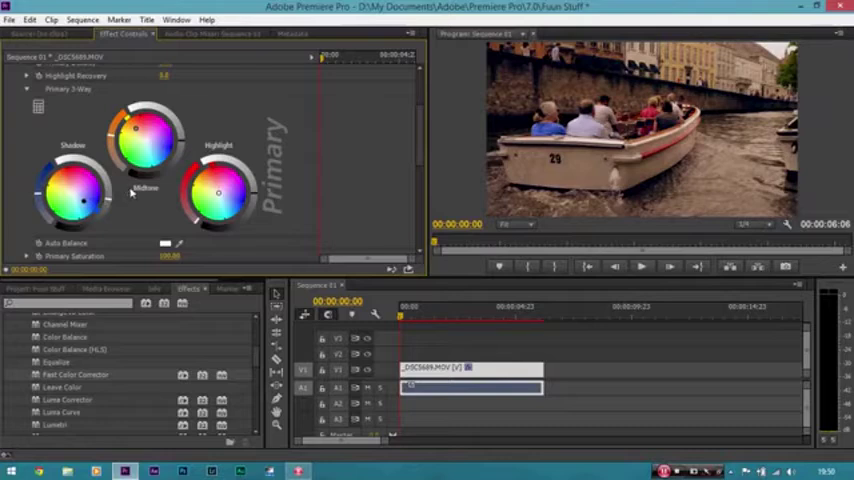
mouse_move(518, 128)
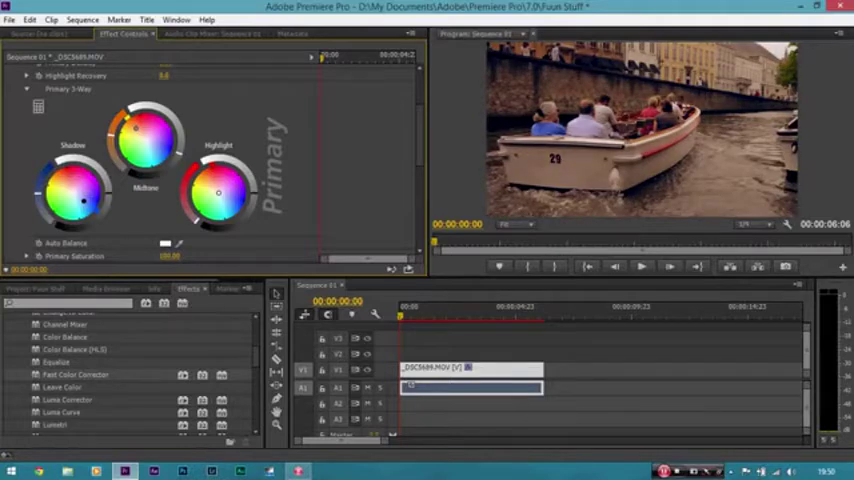
mouse_move(326, 160)
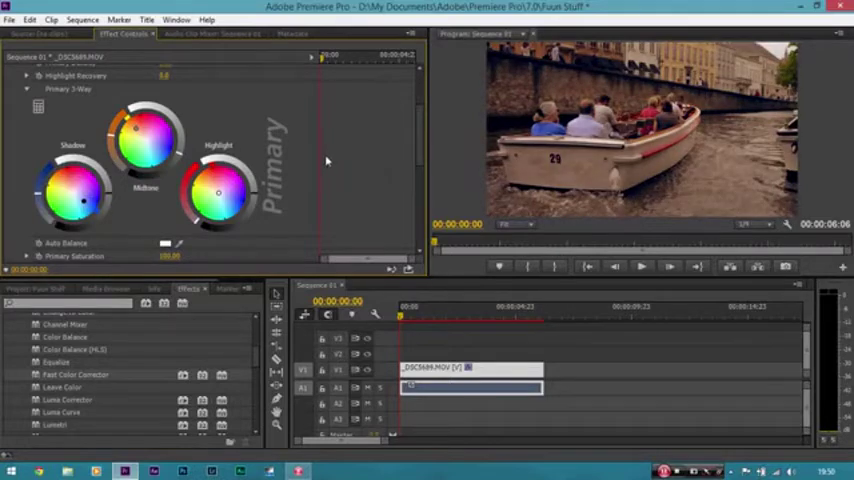
mouse_move(314, 164)
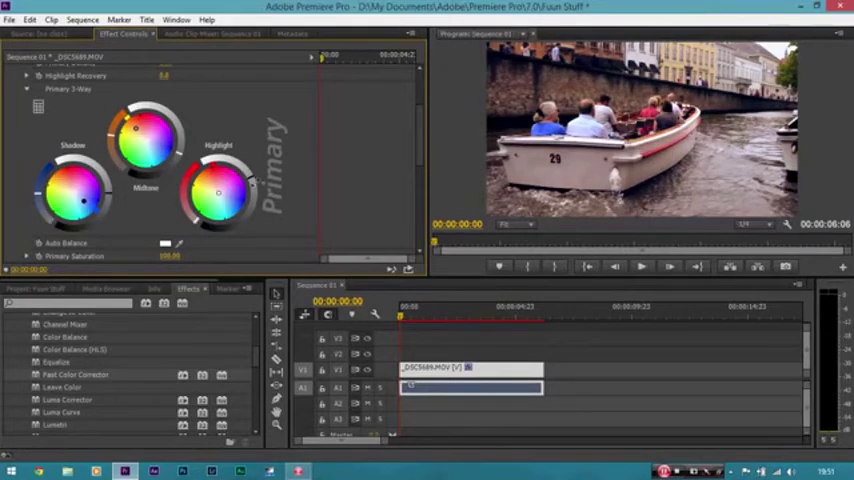
mouse_move(304, 194)
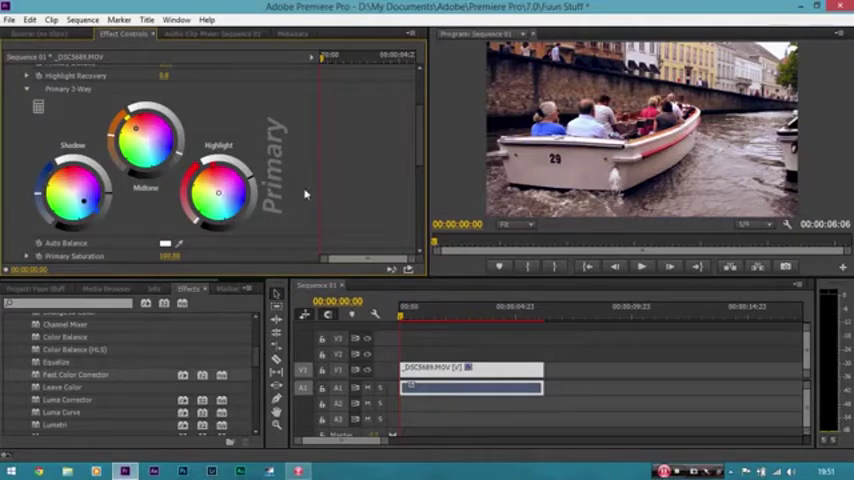
mouse_move(376, 166)
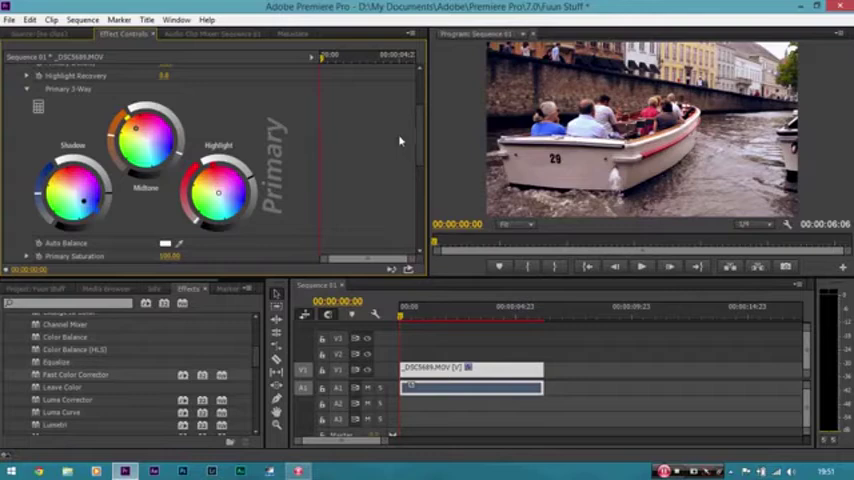
mouse_move(382, 140)
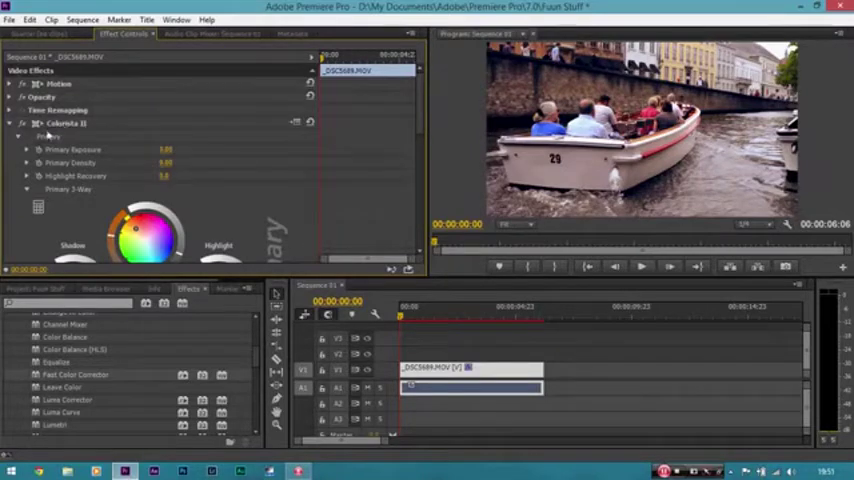
mouse_move(36, 122)
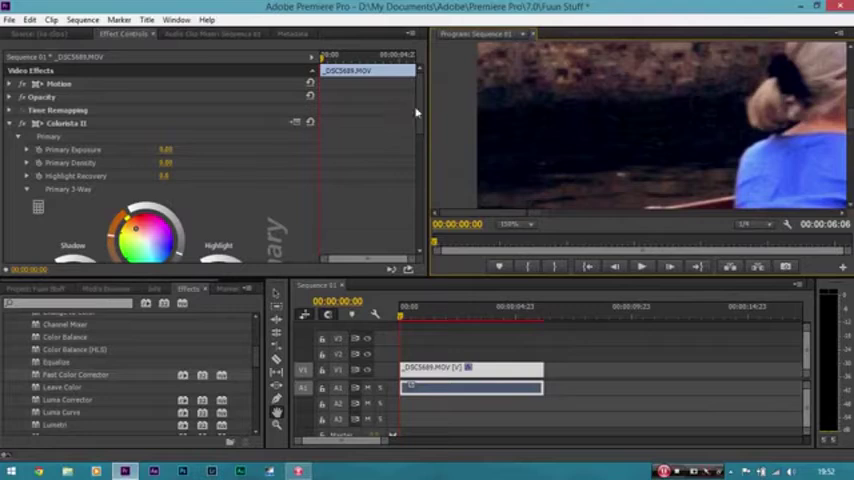
Step: Magnify the Program Monitor onto a passenger's head to inspect graded detail
scroll("down", 3)
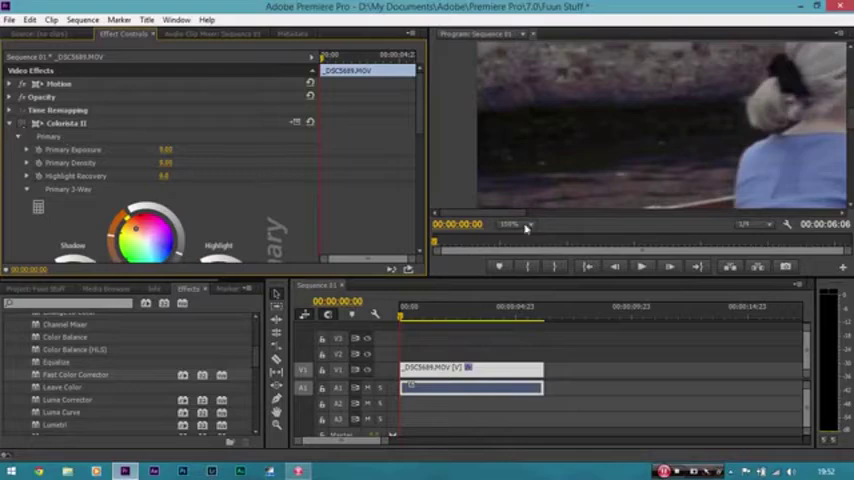
left_click(528, 224)
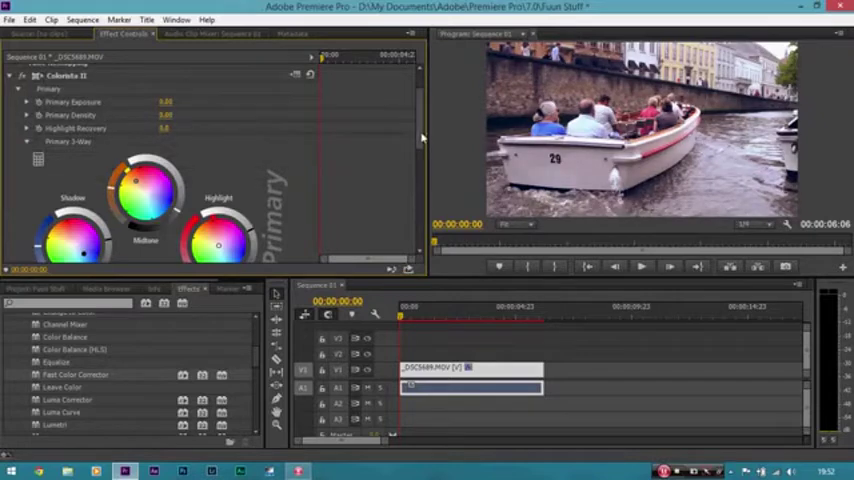
Step: Return the preview to the whole frame and scroll to Colorista II's settings
scroll("down", 3)
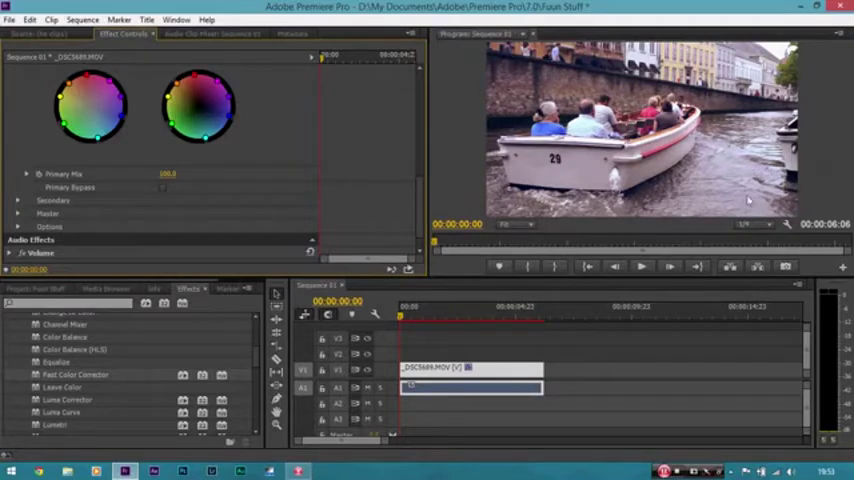
mouse_move(478, 184)
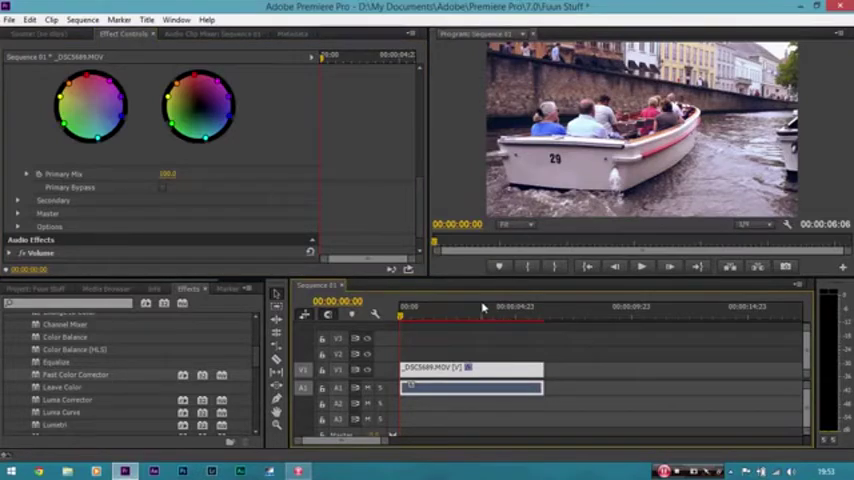
mouse_move(188, 160)
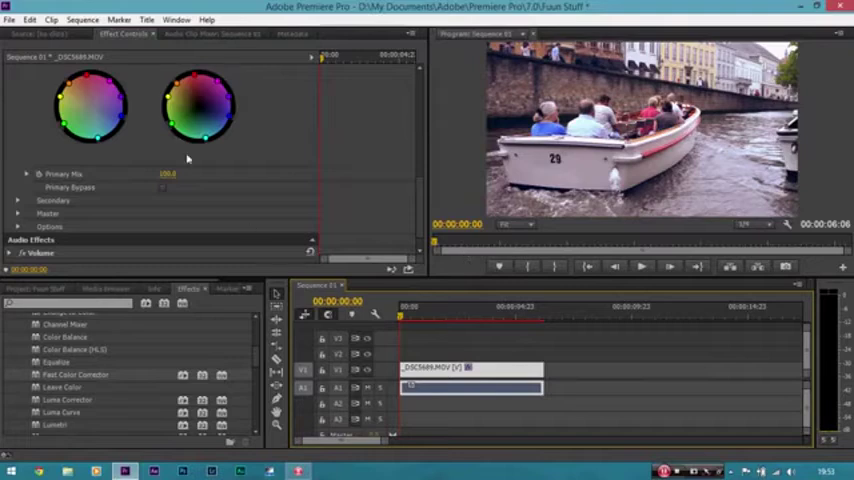
left_click(12, 18)
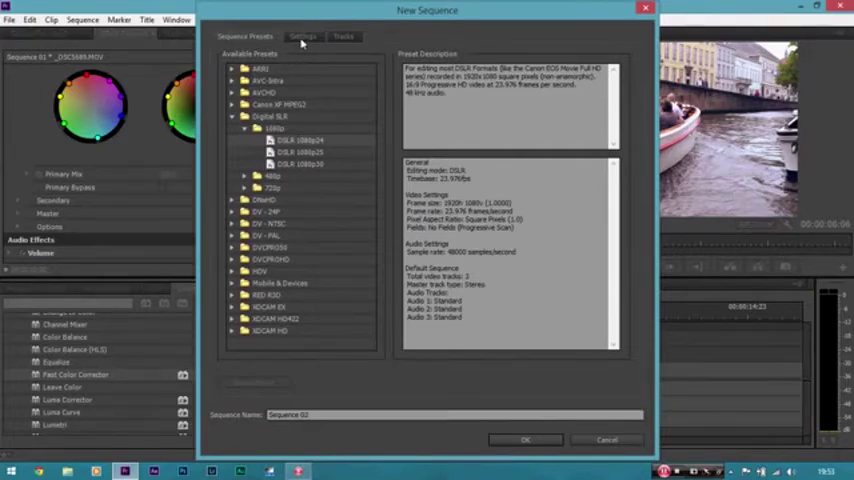
Step: Create a new sequence with a 1920x800 (12:5 widescreen) frame size
left_click(312, 32)
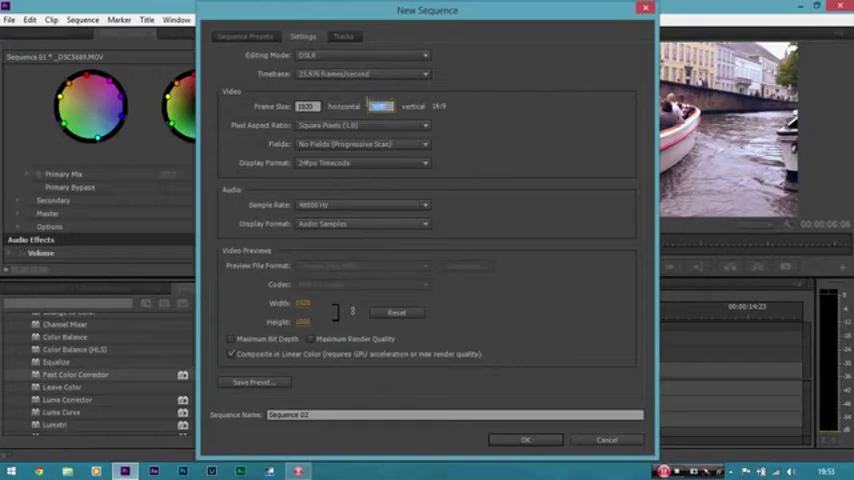
mouse_move(386, 106)
type("800")
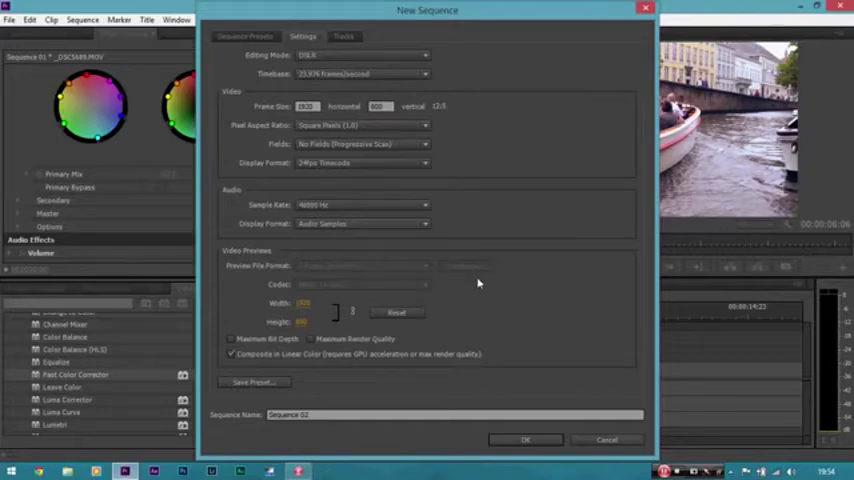
mouse_move(492, 304)
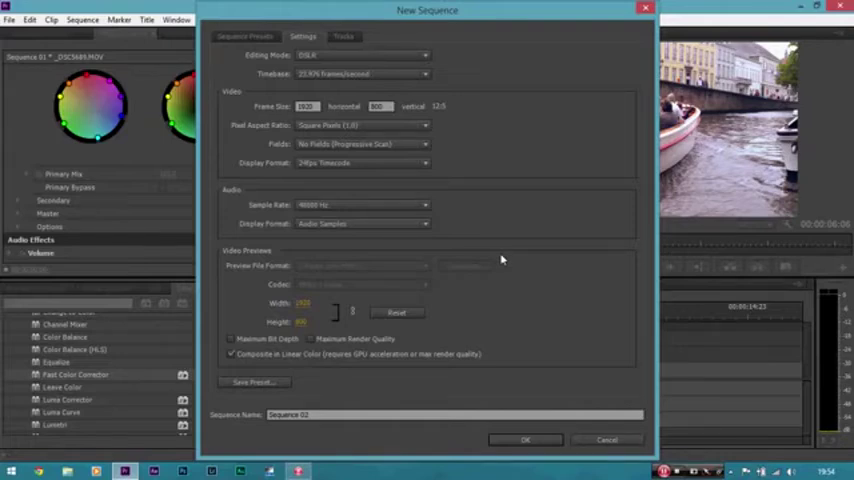
mouse_move(450, 290)
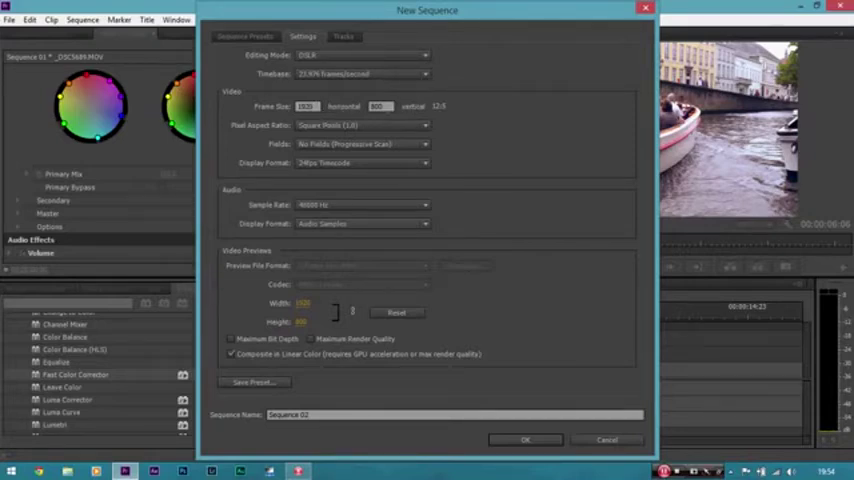
mouse_move(370, 120)
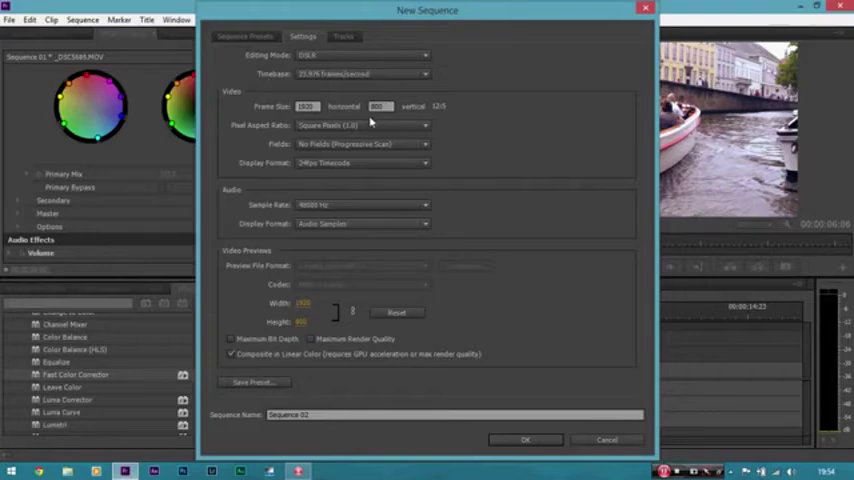
mouse_move(444, 118)
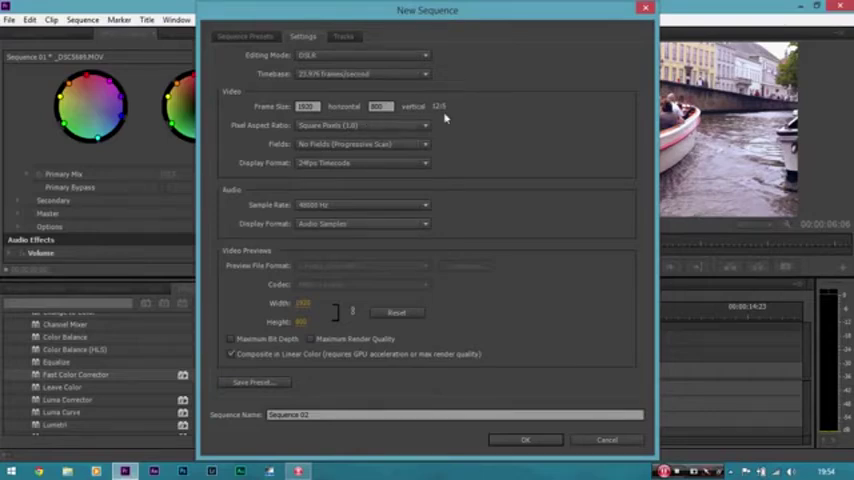
mouse_move(412, 156)
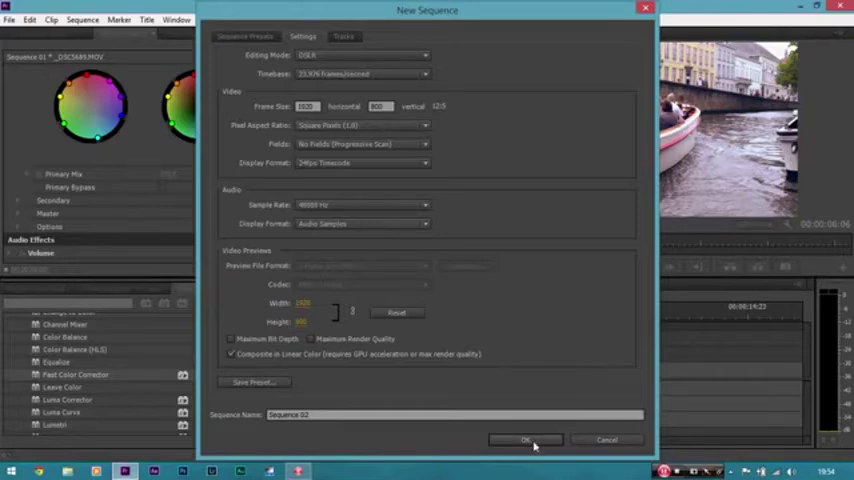
left_click(524, 440)
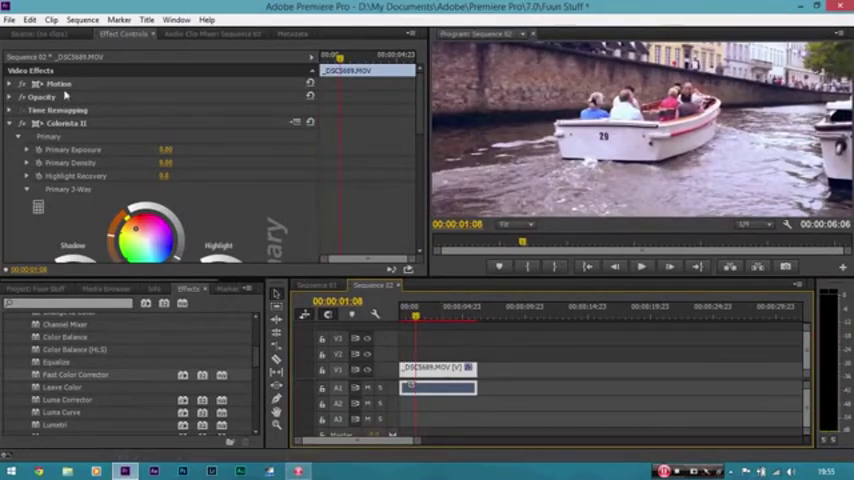
Step: Reveal the clip's Motion position and scale settings and the Program Monitor zoom levels
left_click(16, 84)
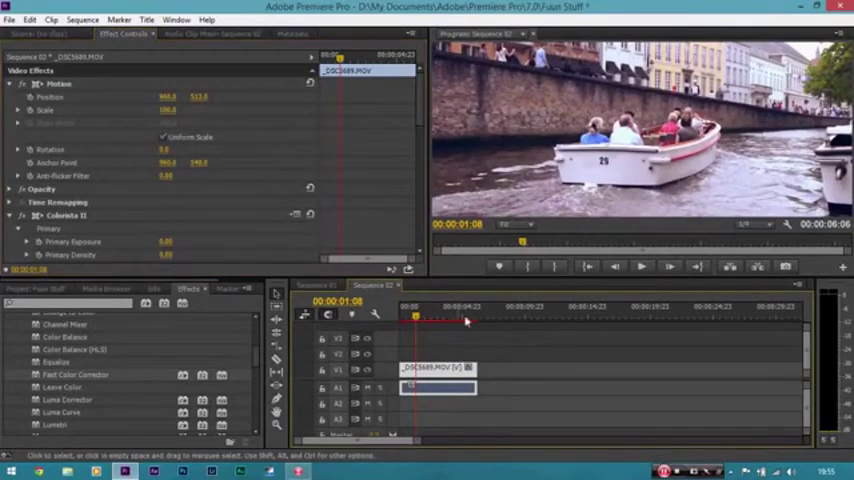
left_click(504, 224)
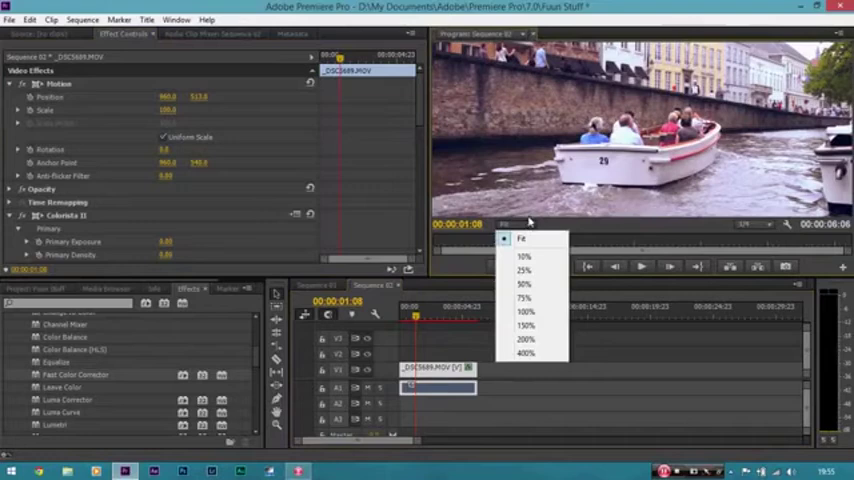
Step: Magnify the preview onto the boat's number 29 and locate Blur & Sharpen effects
left_click(528, 324)
type("shar")
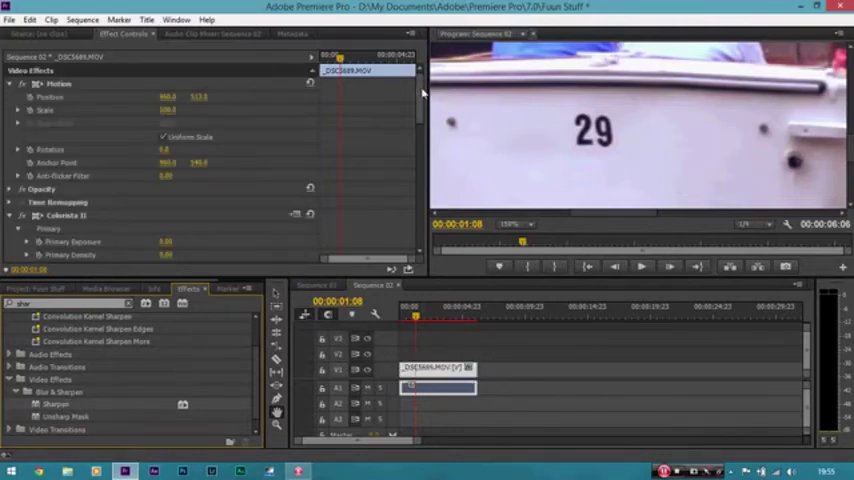
scroll("down", 3)
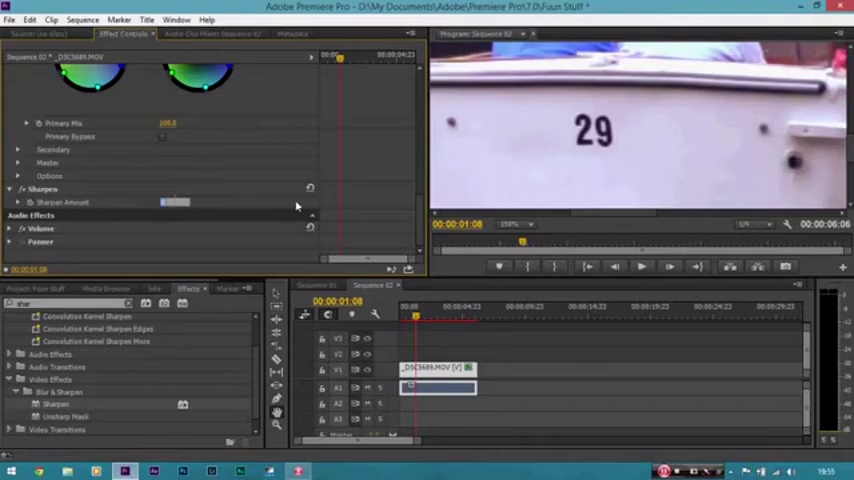
mouse_move(270, 208)
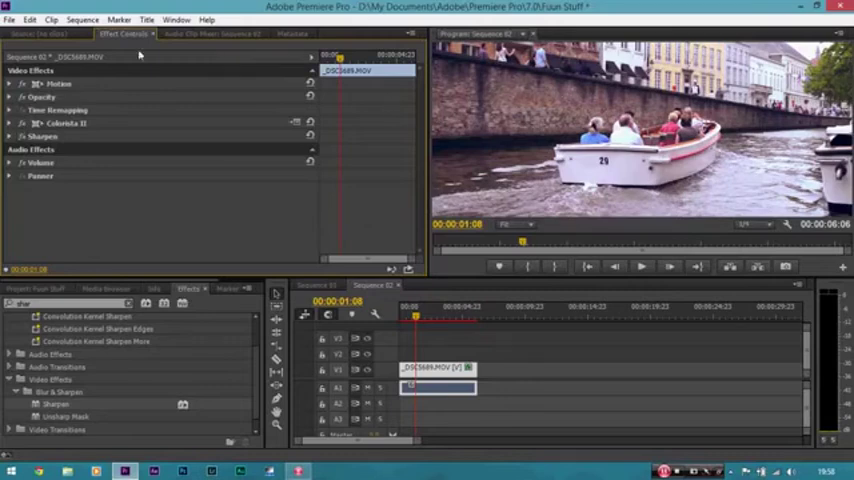
Step: With Sharpen applied and zoom back at Fit, bring up the File menu for exporting
left_click(8, 18)
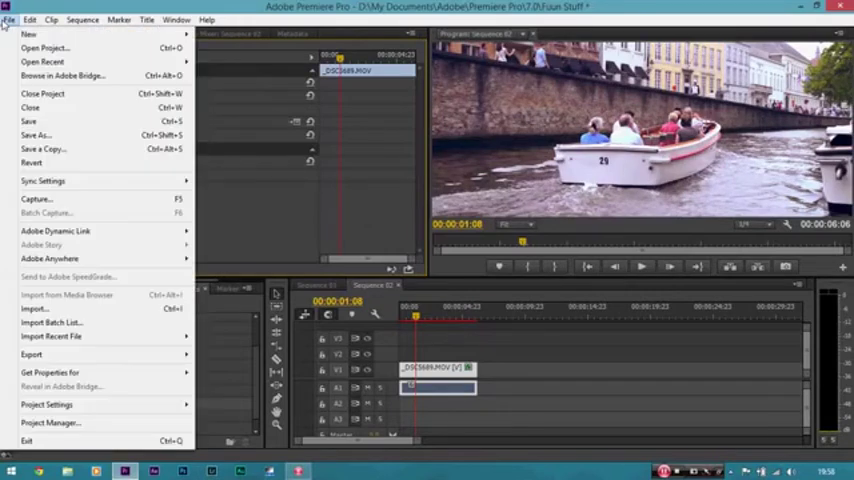
mouse_move(96, 336)
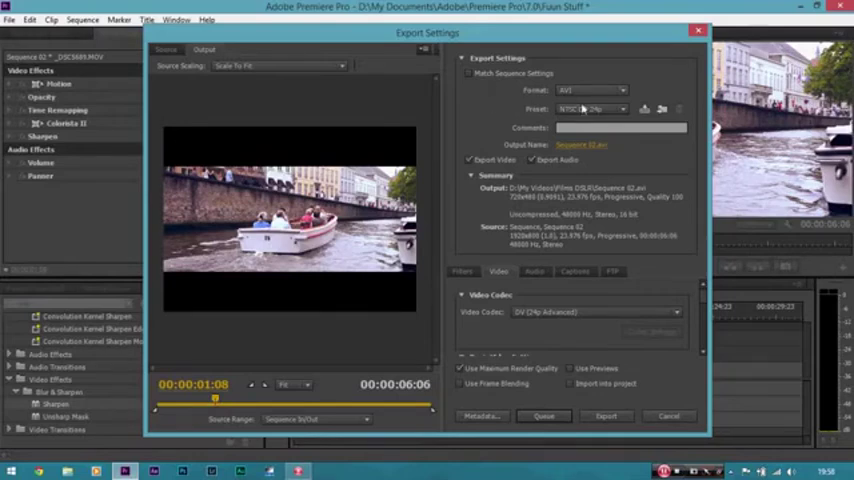
Step: Begin a media export for the sequence and list the available output formats
left_click(596, 88)
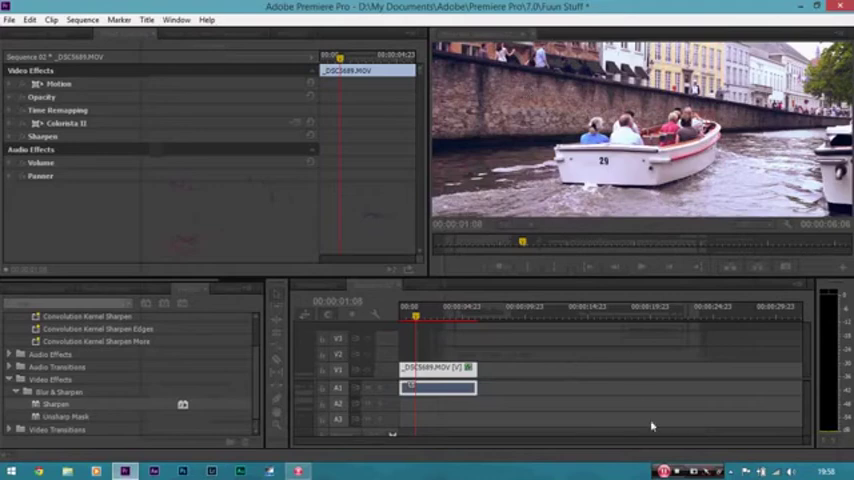
mouse_move(342, 208)
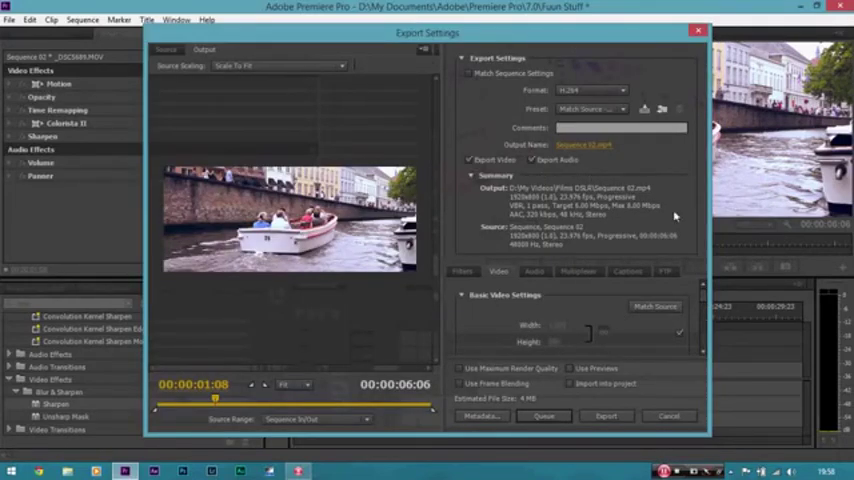
left_click(588, 92)
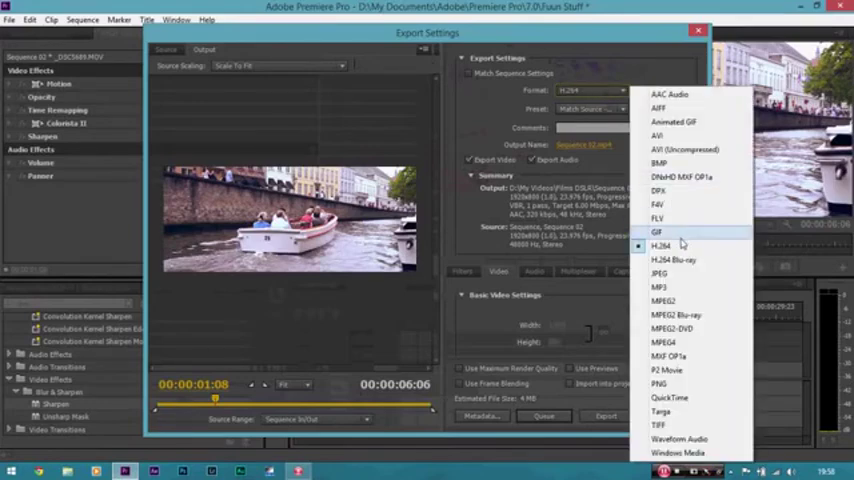
Step: Keep H.264 as the export format with a Match Source preset
left_click(590, 110)
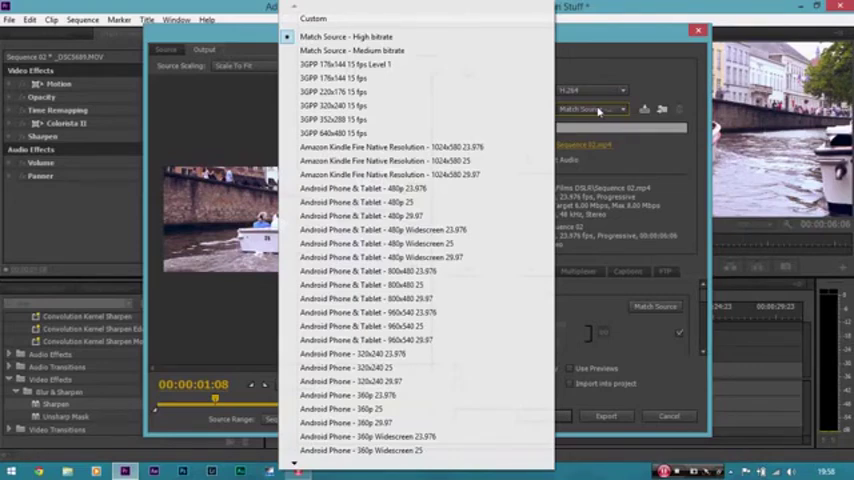
mouse_move(344, 36)
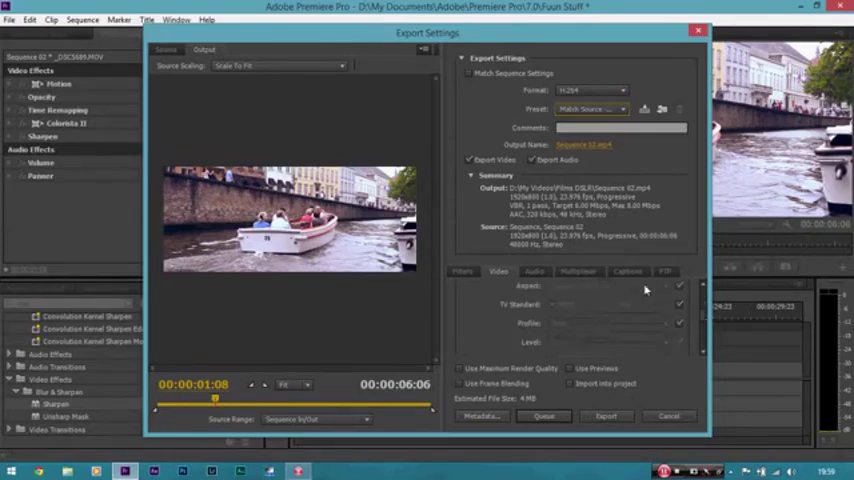
mouse_move(704, 320)
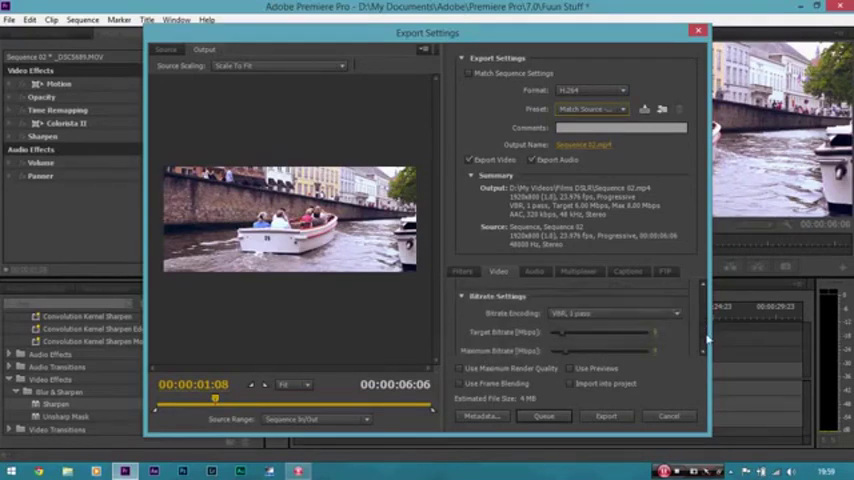
mouse_move(500, 332)
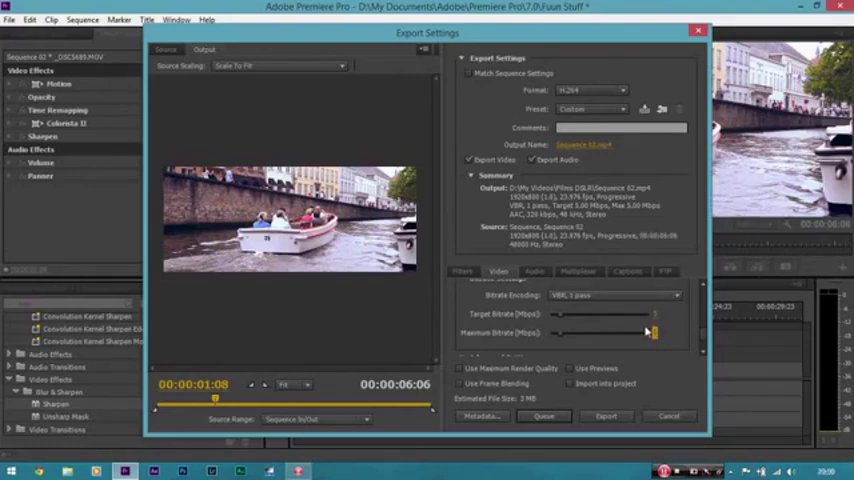
Step: Start encoding the sequence to H.264 with the adjusted target and maximum bitrates
left_click(602, 416)
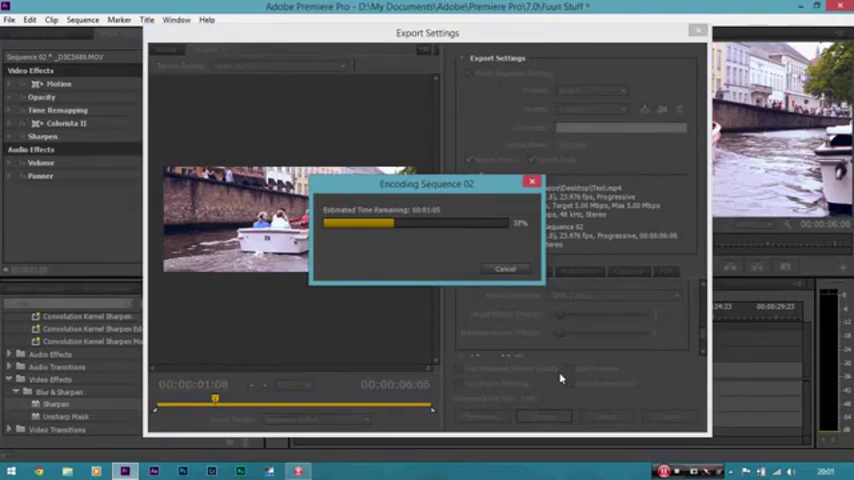